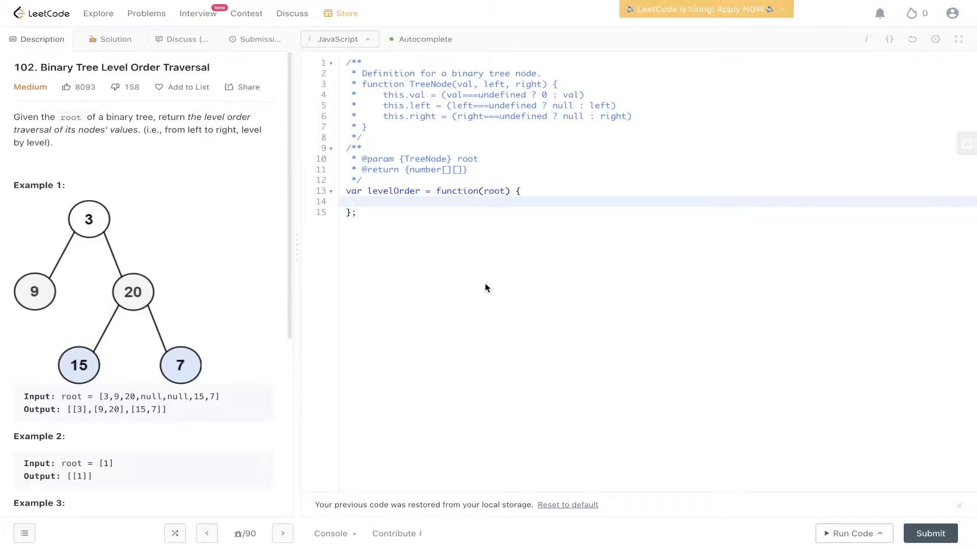
{"action": "mouse_move", "coordinate": [36, 219]}
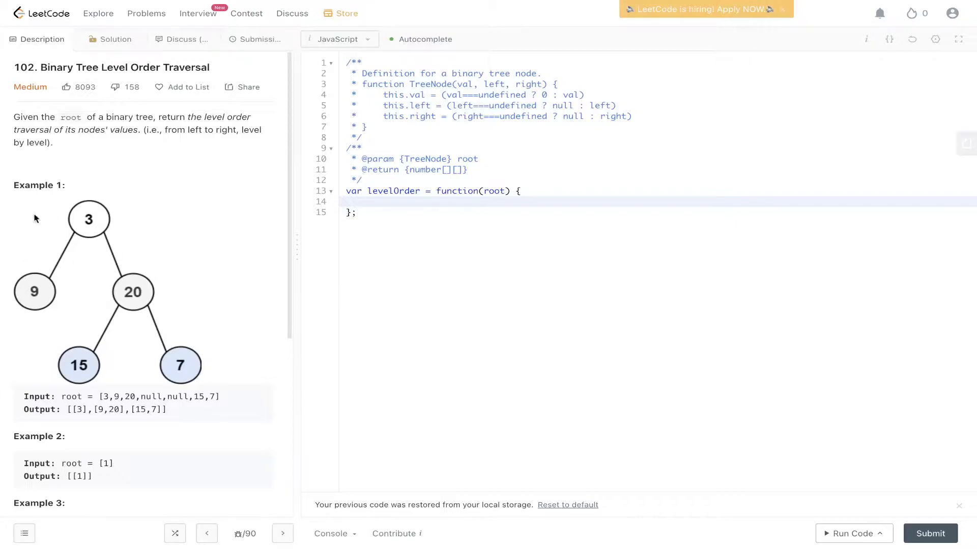
{"action": "mouse_move", "coordinate": [52, 222]}
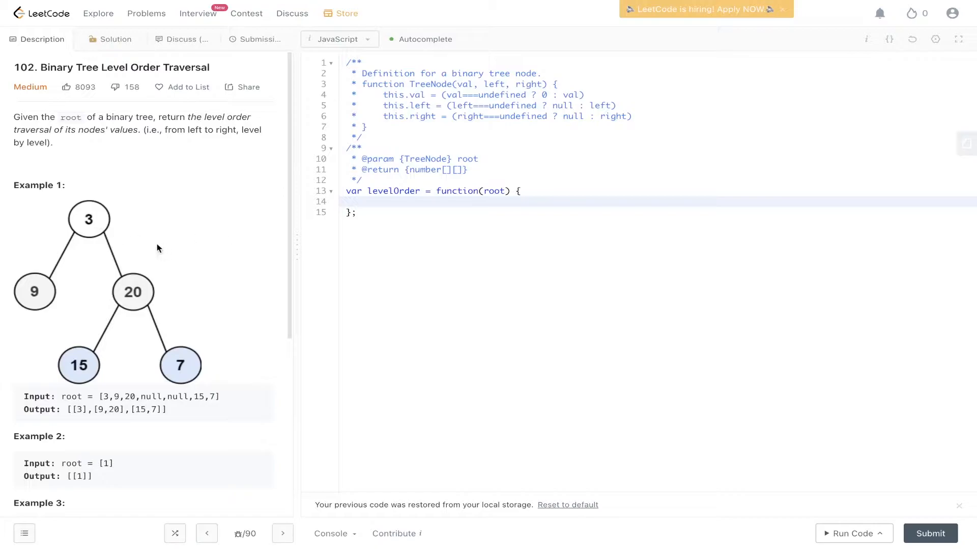
{"action": "mouse_move", "coordinate": [116, 202]}
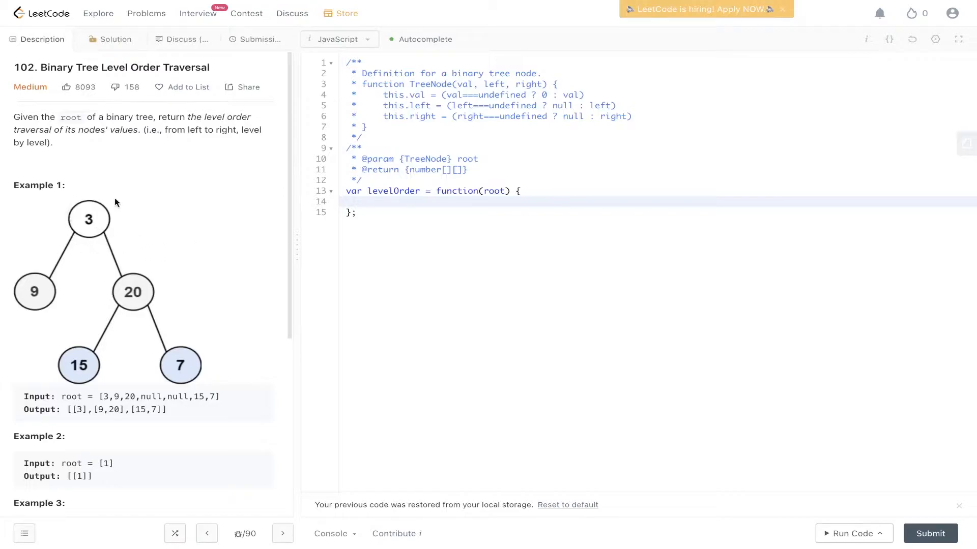
{"action": "mouse_move", "coordinate": [152, 229]}
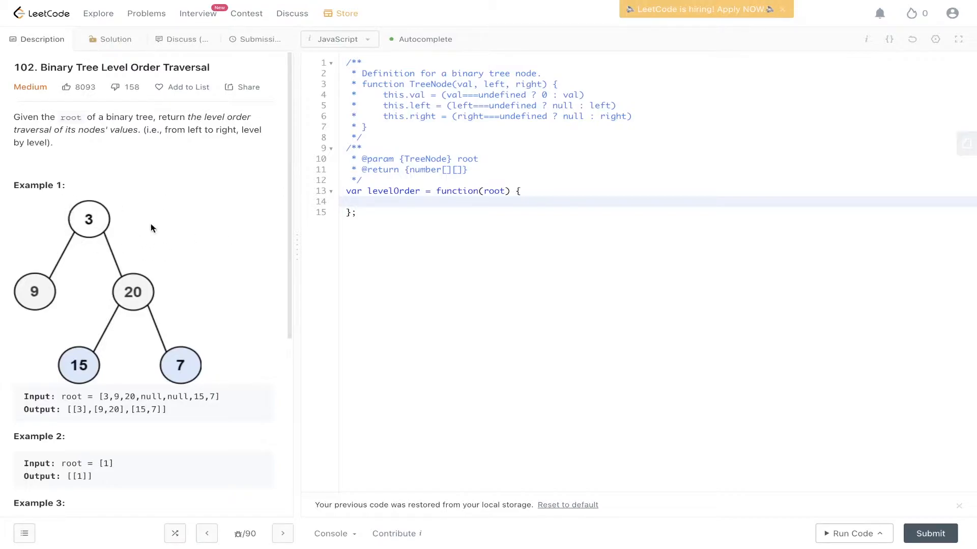
{"action": "mouse_move", "coordinate": [69, 274]}
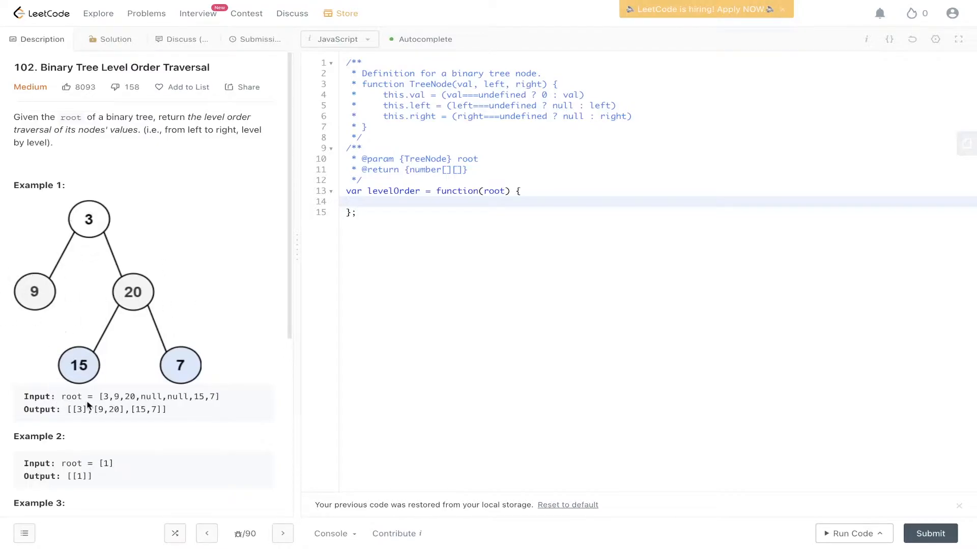
{"action": "mouse_move", "coordinate": [116, 393]}
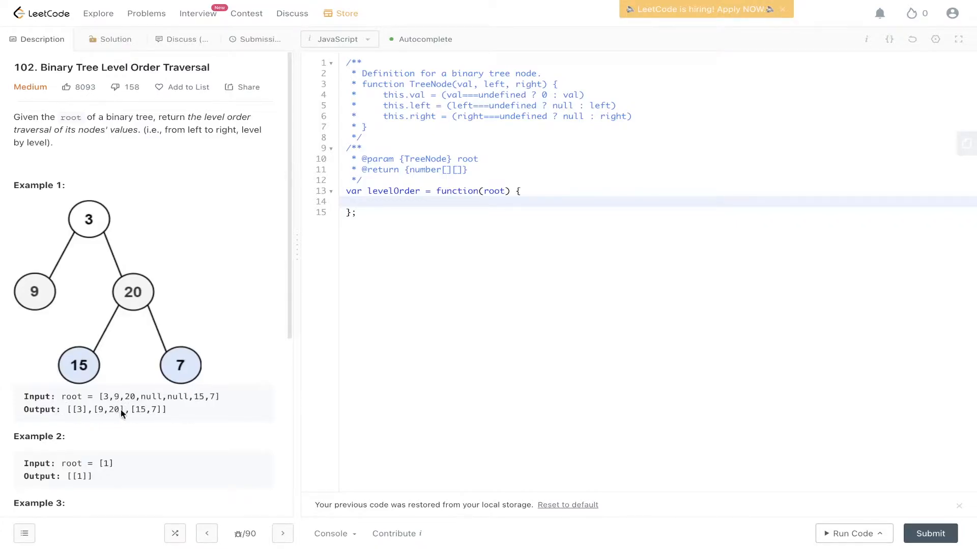
{"action": "mouse_move", "coordinate": [92, 421]}
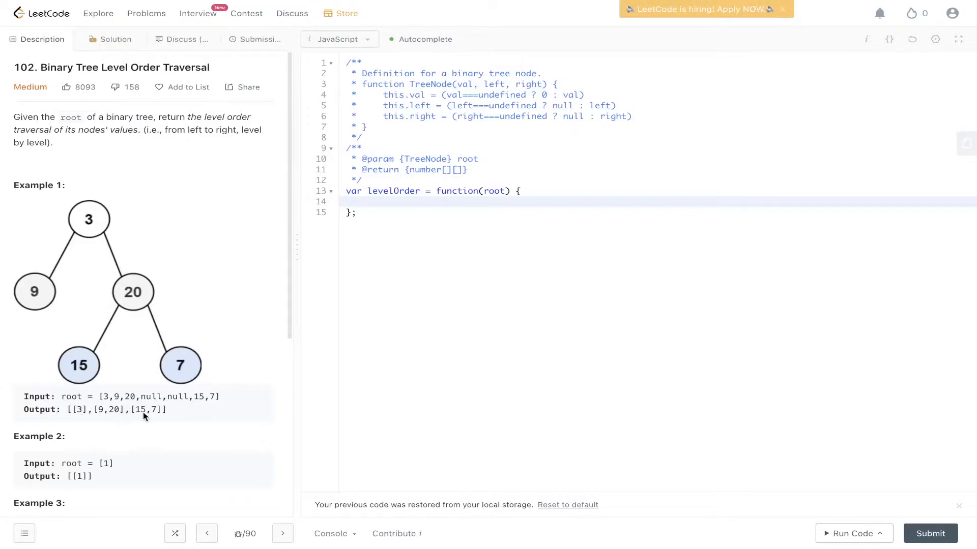
{"action": "mouse_move", "coordinate": [339, 267]}
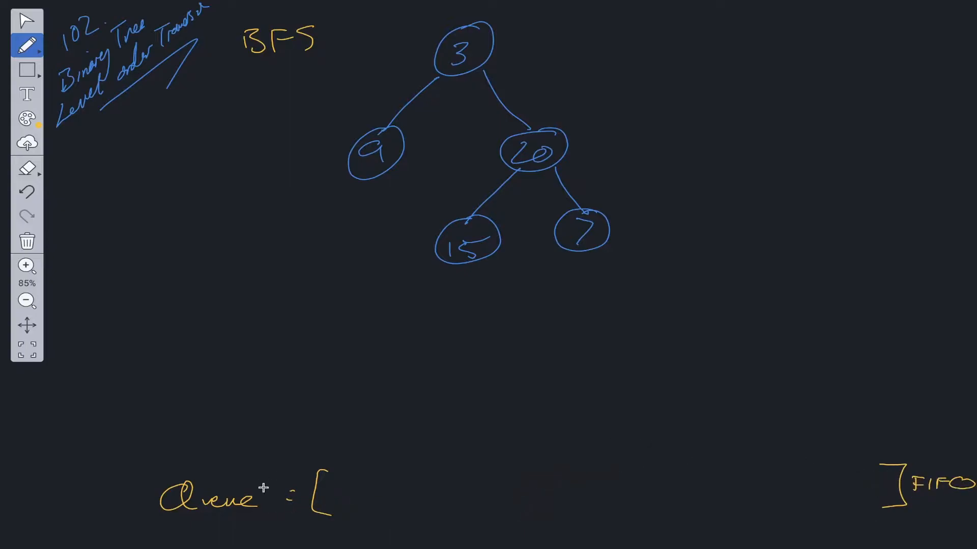
{"action": "mouse_move", "coordinate": [349, 472]}
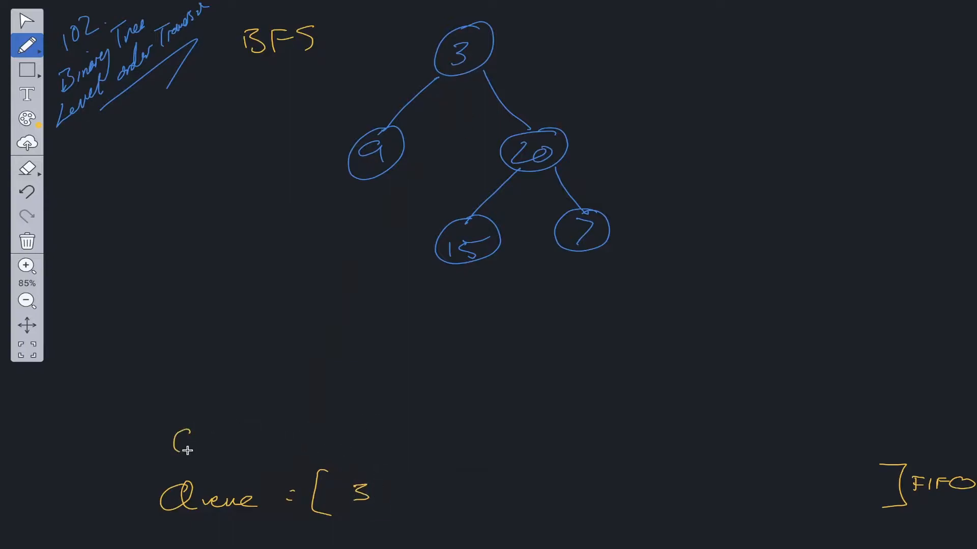
Step: Write the 'Curr :', 'Level : [ ]' and 'Res' labels above the queue
{"action": "type", "text": "Curr :"}
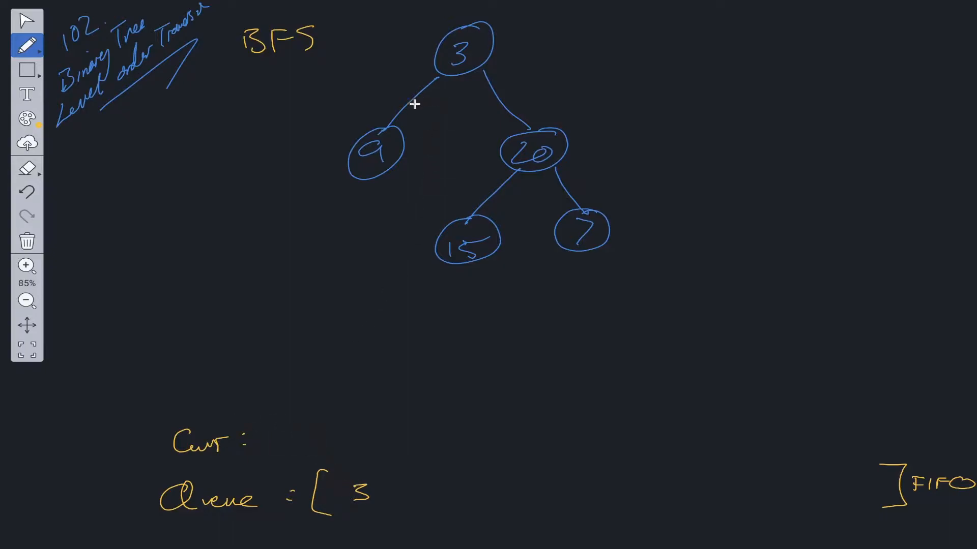
{"action": "mouse_move", "coordinate": [242, 371]}
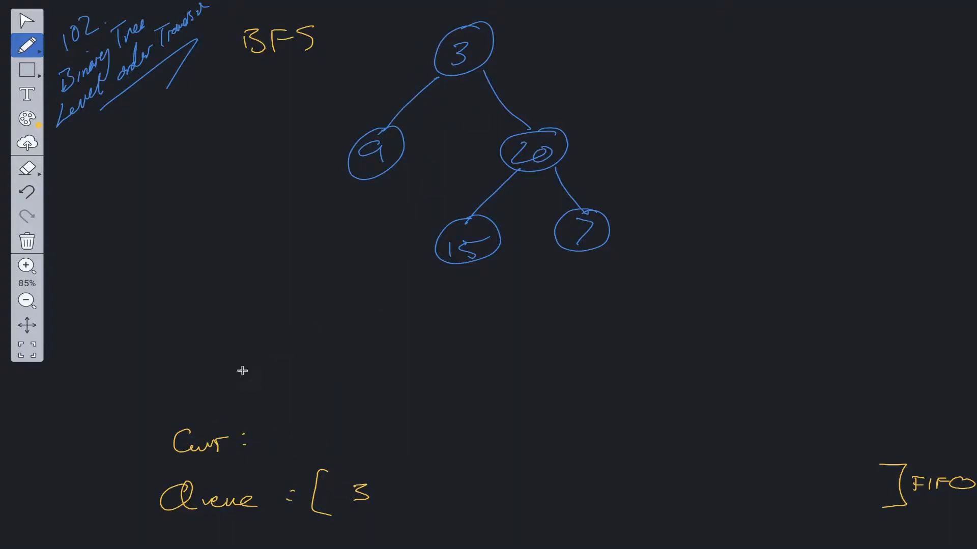
{"action": "mouse_move", "coordinate": [177, 399]}
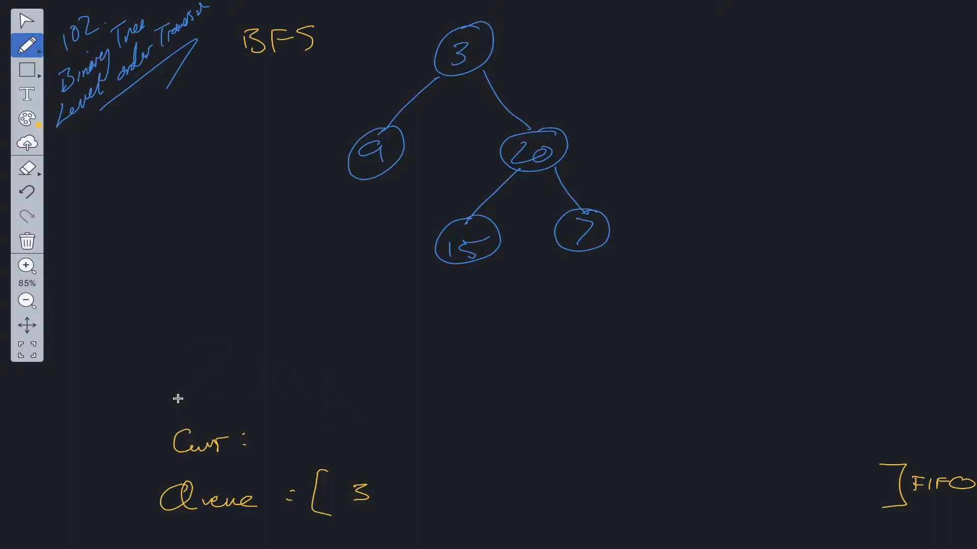
{"action": "left_click_drag", "start_coordinate": [178, 405], "coordinate": [214, 392]}
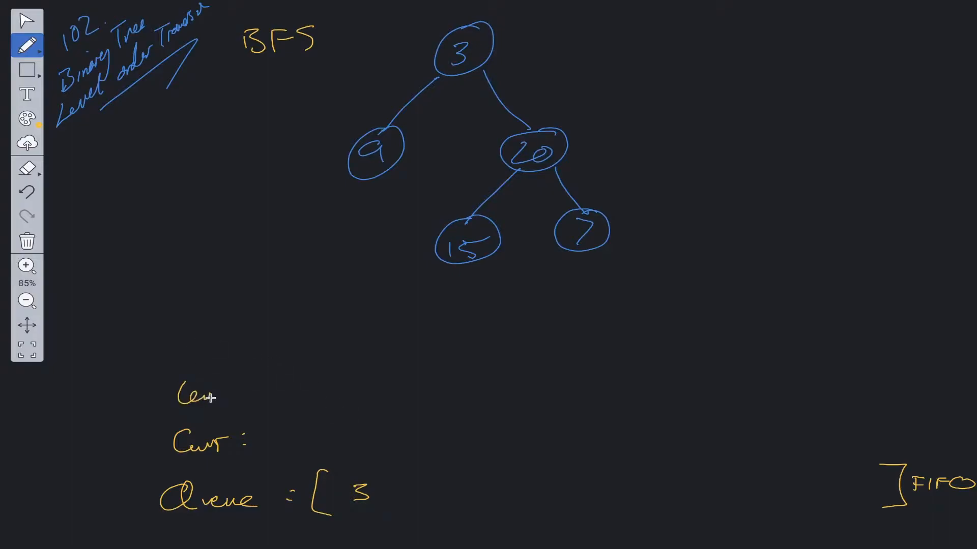
{"action": "type", "text": "Level : ["}
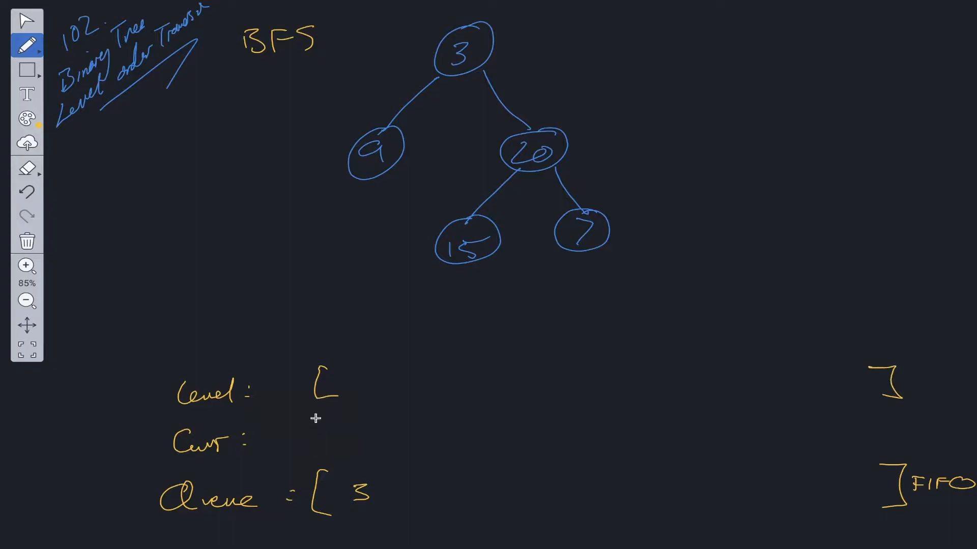
{"action": "type", "text": "Res :["}
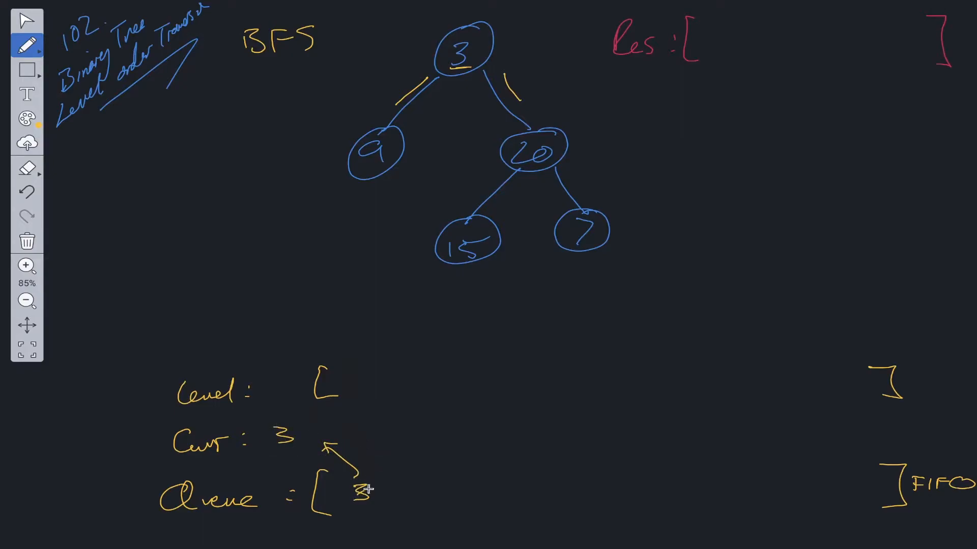
Step: Cross 3 out of the queue, queue 9 and 20, and add 3 to Level
{"action": "left_click_drag", "start_coordinate": [399, 492], "coordinate": [436, 492]}
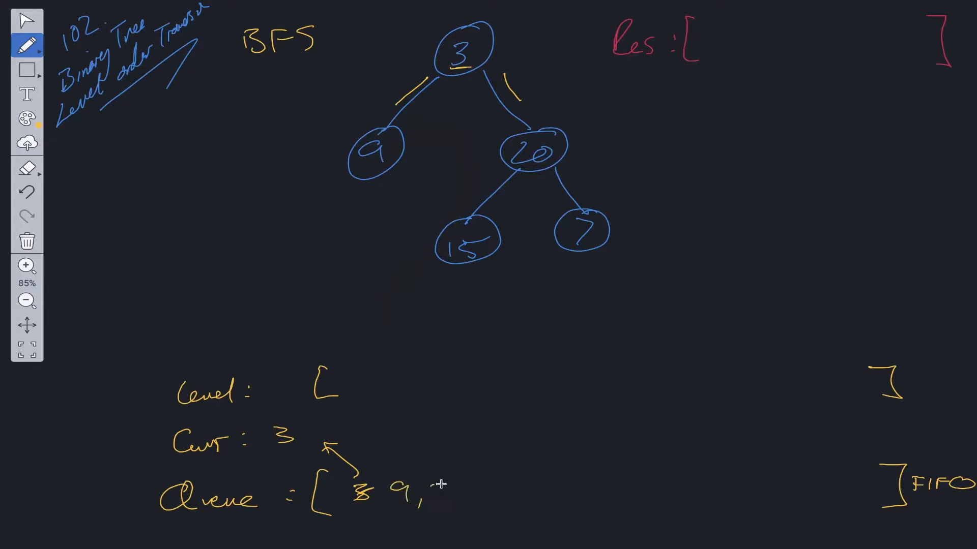
{"action": "type", "text": "20"}
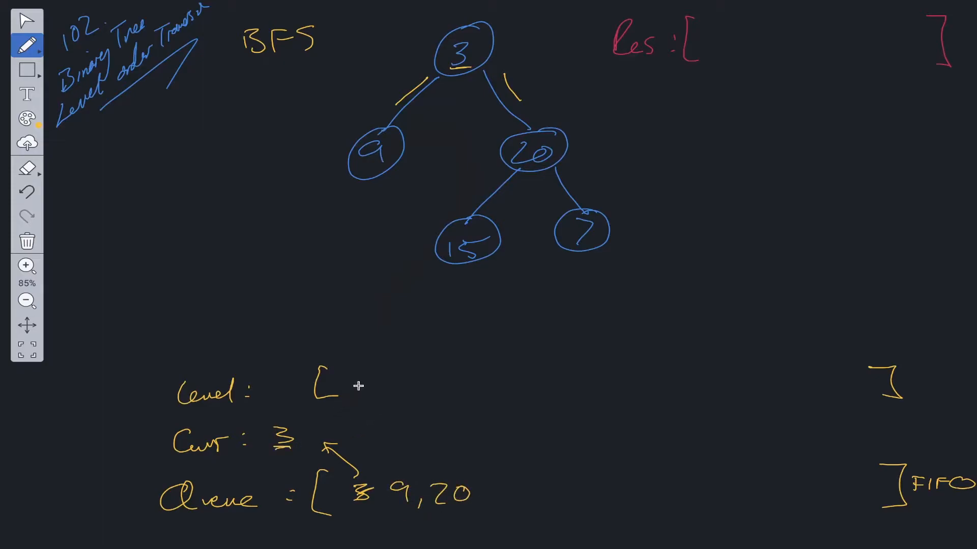
{"action": "mouse_move", "coordinate": [357, 380]}
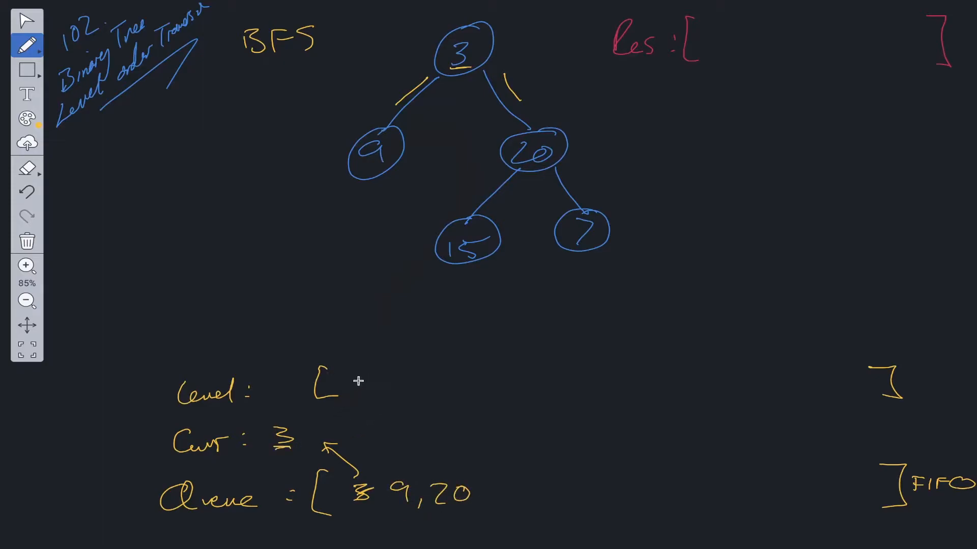
{"action": "type", "text": "3"}
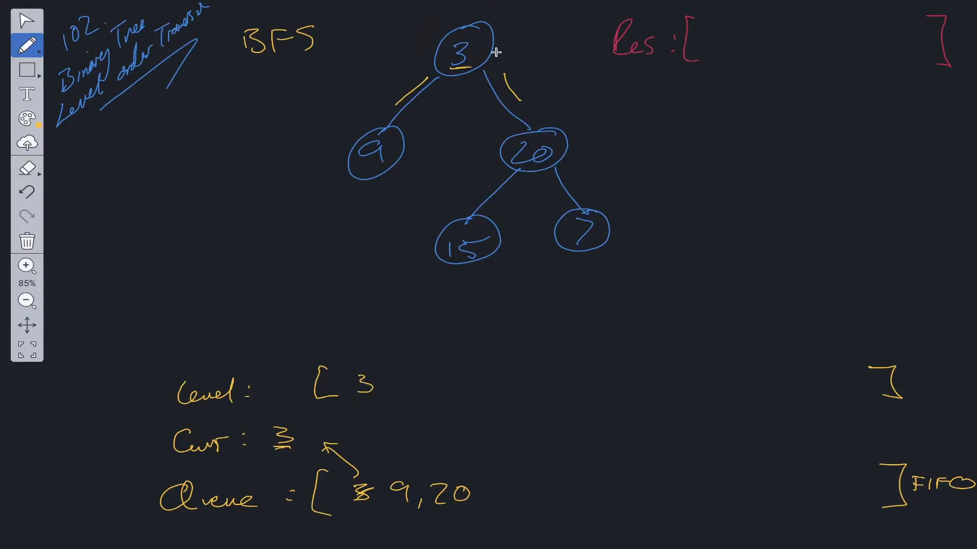
{"action": "mouse_move", "coordinate": [734, 38]}
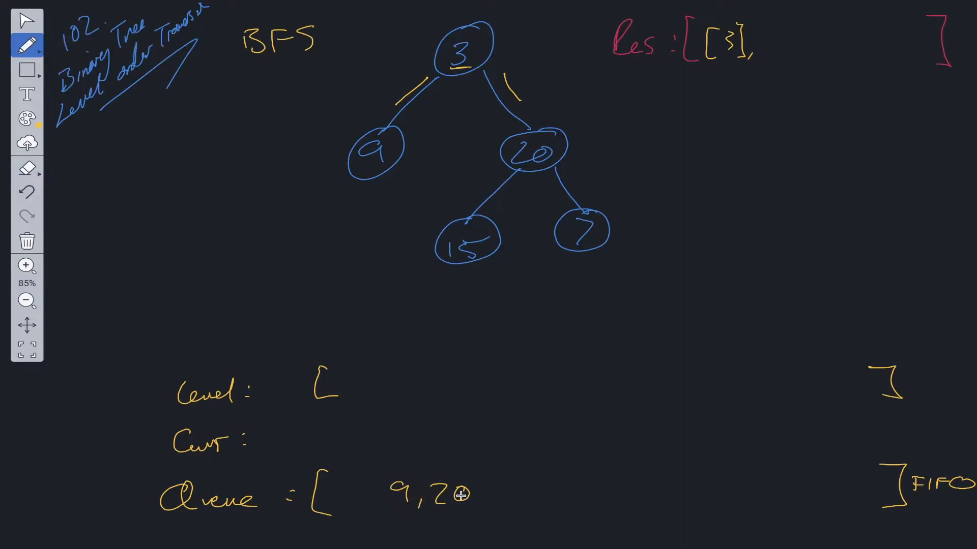
{"action": "mouse_move", "coordinate": [396, 482]}
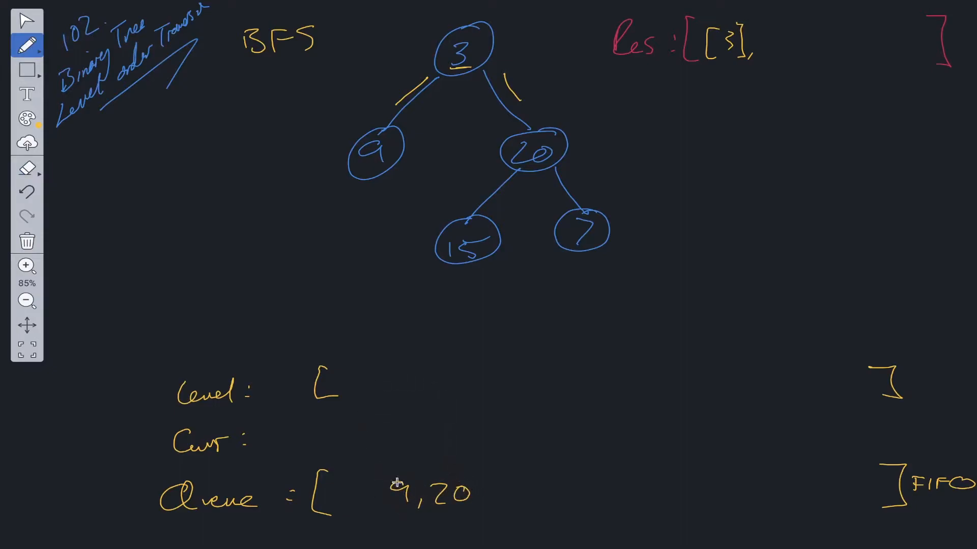
Step: Process 9 and 20 into Level, queue 15 and 7, and append [9,20] to Res
{"action": "left_click_drag", "start_coordinate": [399, 474], "coordinate": [374, 455]}
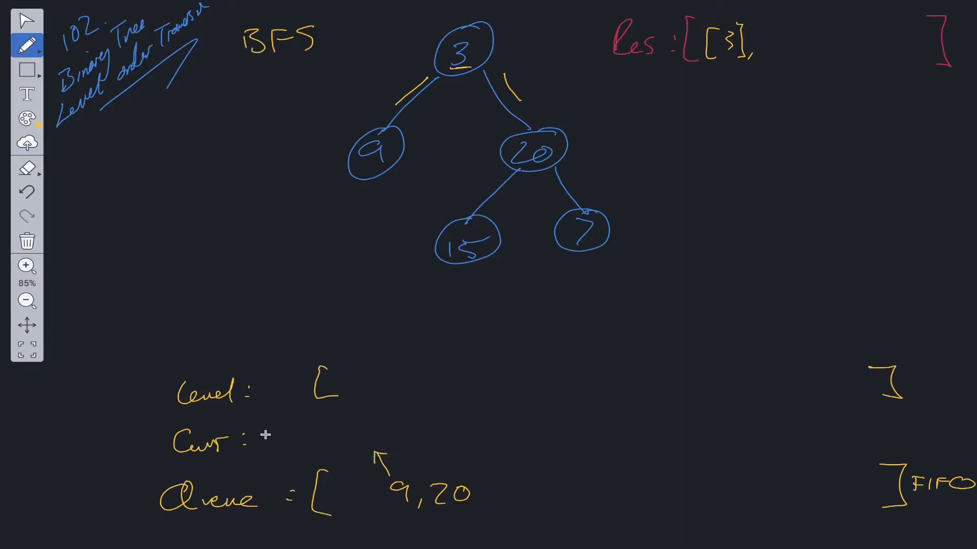
{"action": "type", "text": "9"}
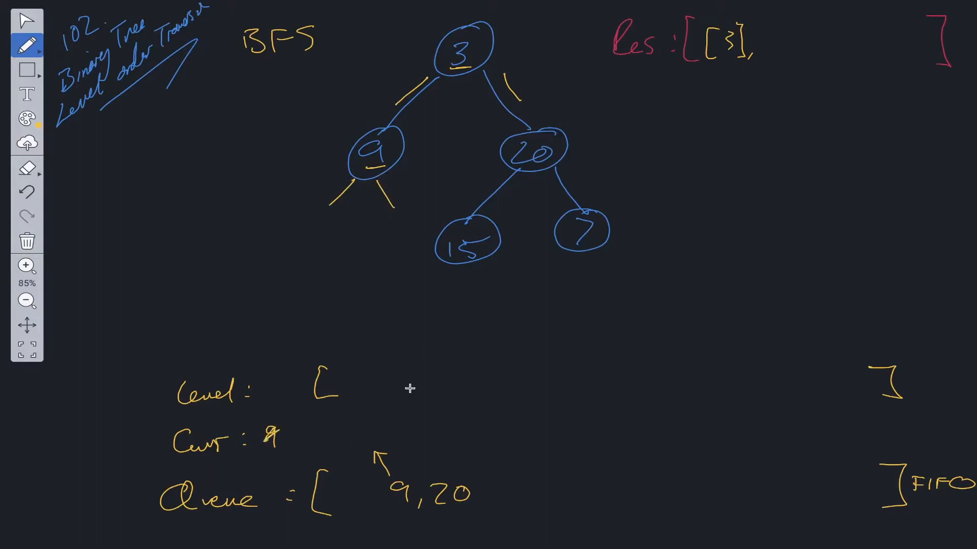
{"action": "type", "text": "9"}
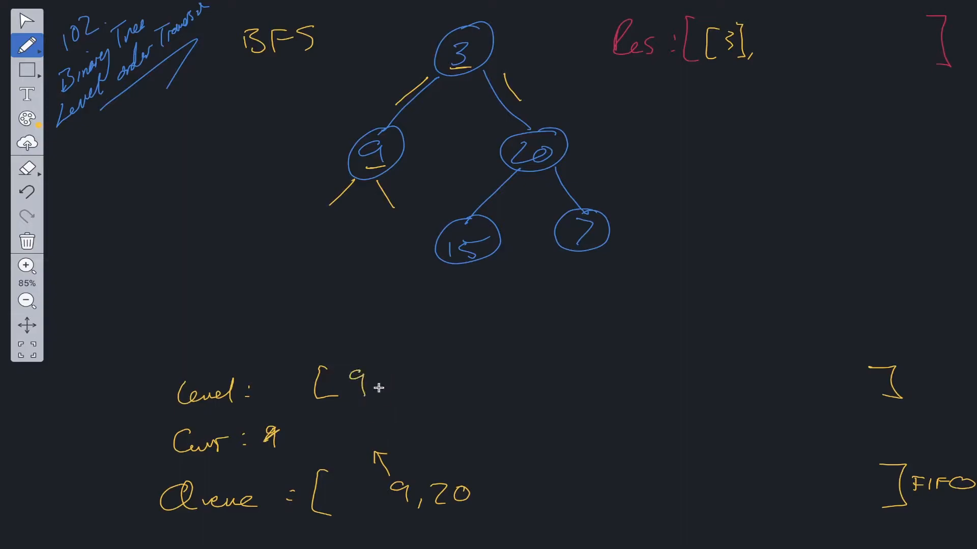
{"action": "mouse_move", "coordinate": [340, 246]}
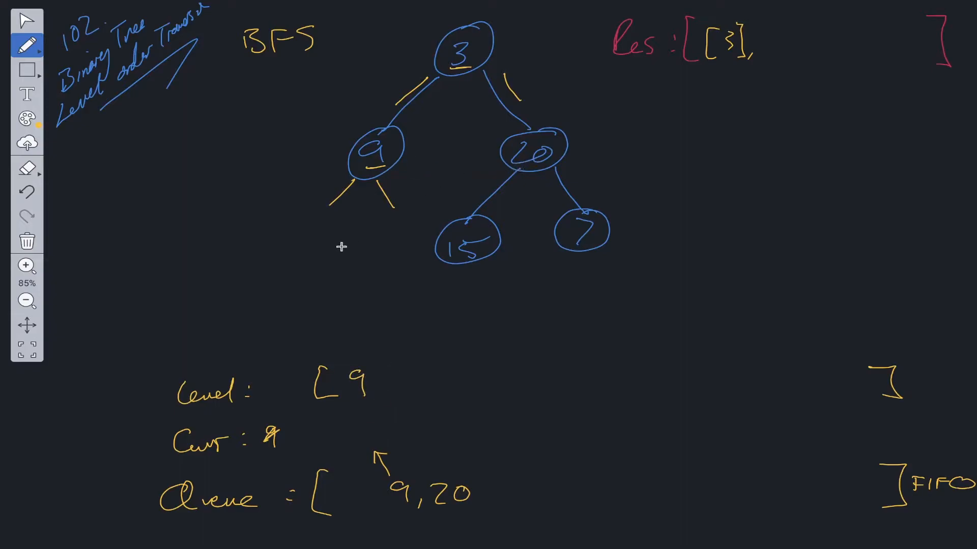
{"action": "mouse_move", "coordinate": [394, 504]}
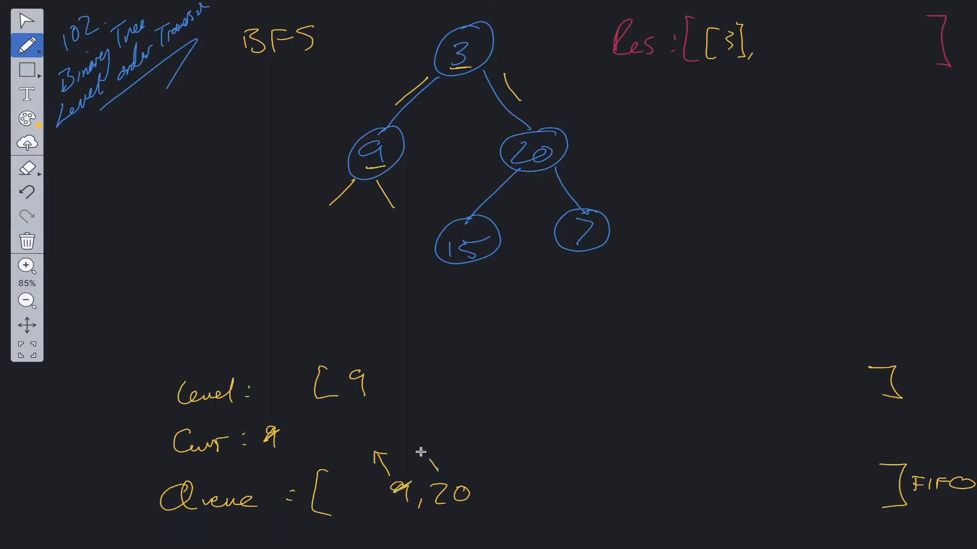
{"action": "type", "text": "20"}
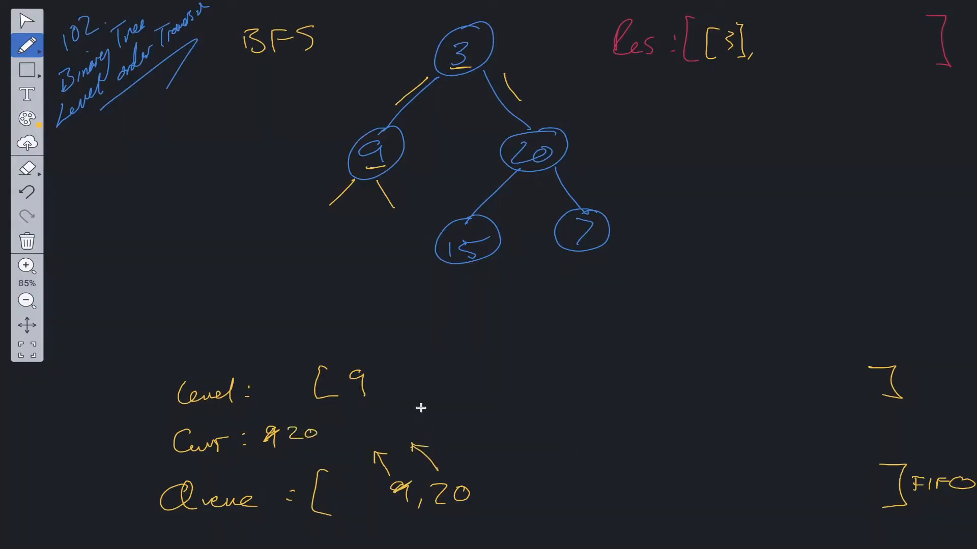
{"action": "mouse_move", "coordinate": [493, 451]}
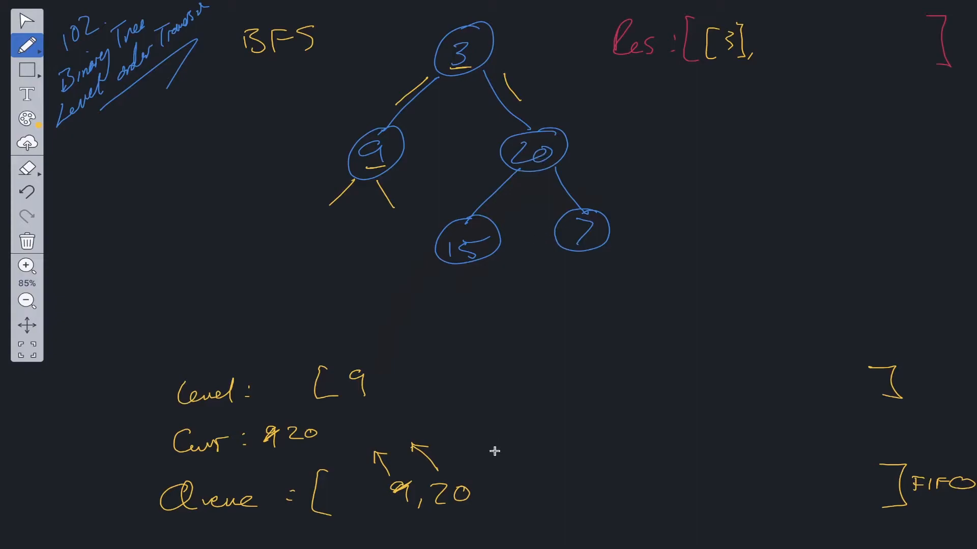
{"action": "type", "text": ", 15"}
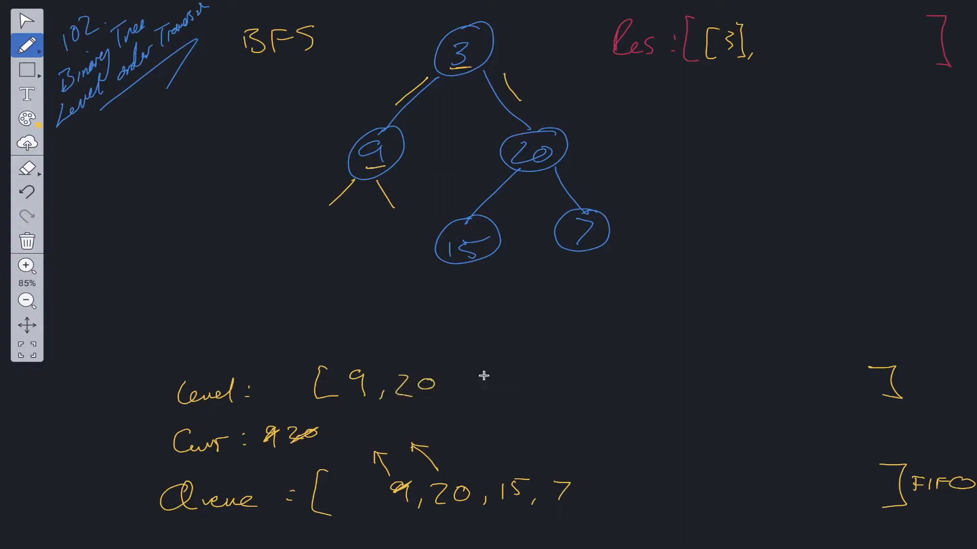
{"action": "mouse_move", "coordinate": [578, 160]}
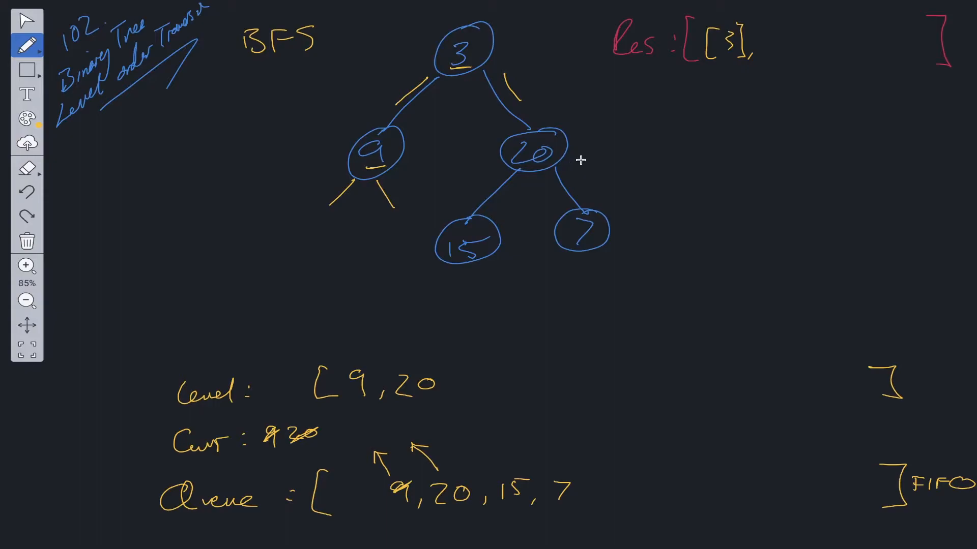
{"action": "mouse_move", "coordinate": [321, 401]}
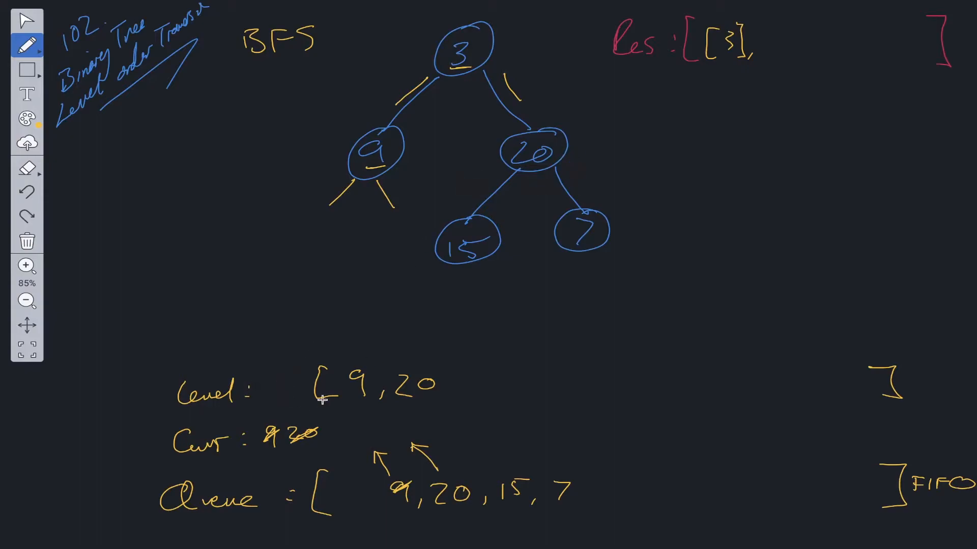
{"action": "type", "text": "[9,20],"}
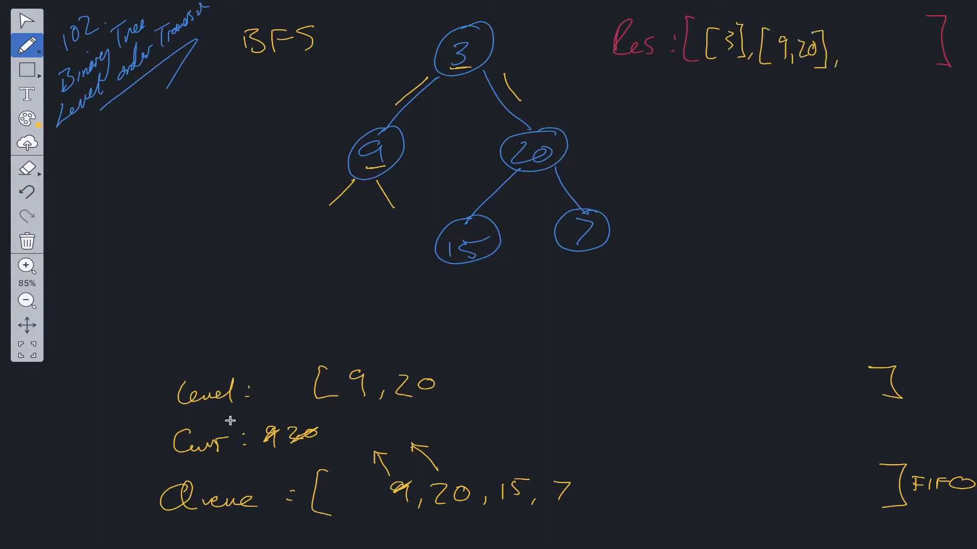
Step: Clear old values, process 15 and 7 with empty child stubs, and record [15,7] in Res
{"action": "left_click", "coordinate": [27, 169]}
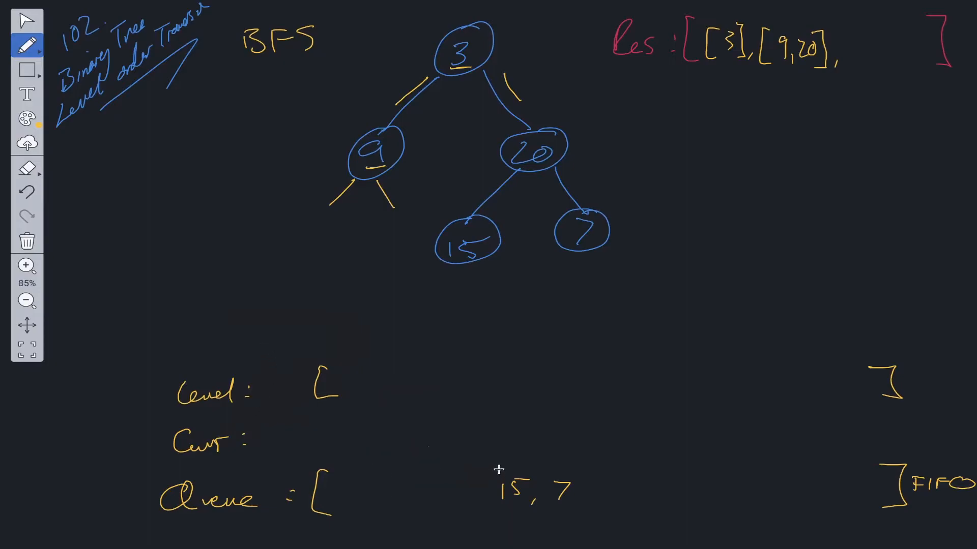
{"action": "left_click_drag", "start_coordinate": [511, 461], "coordinate": [480, 436]}
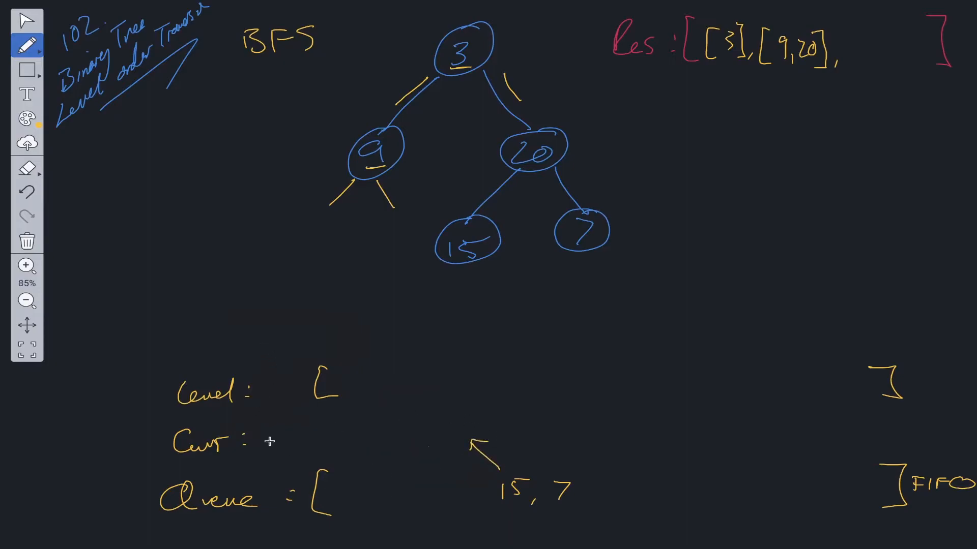
{"action": "type", "text": "15"}
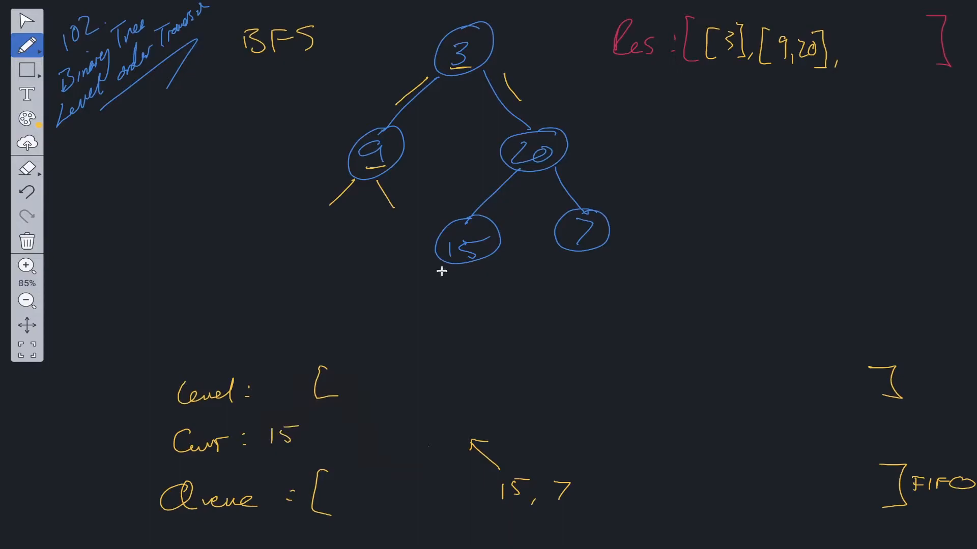
{"action": "left_click_drag", "start_coordinate": [435, 268], "coordinate": [492, 284]}
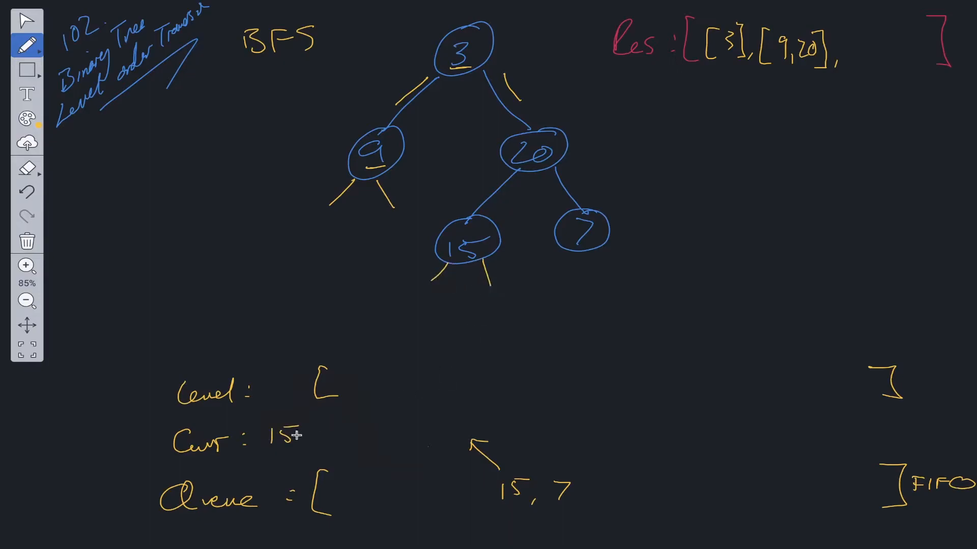
{"action": "left_click_drag", "start_coordinate": [261, 435], "coordinate": [302, 435]}
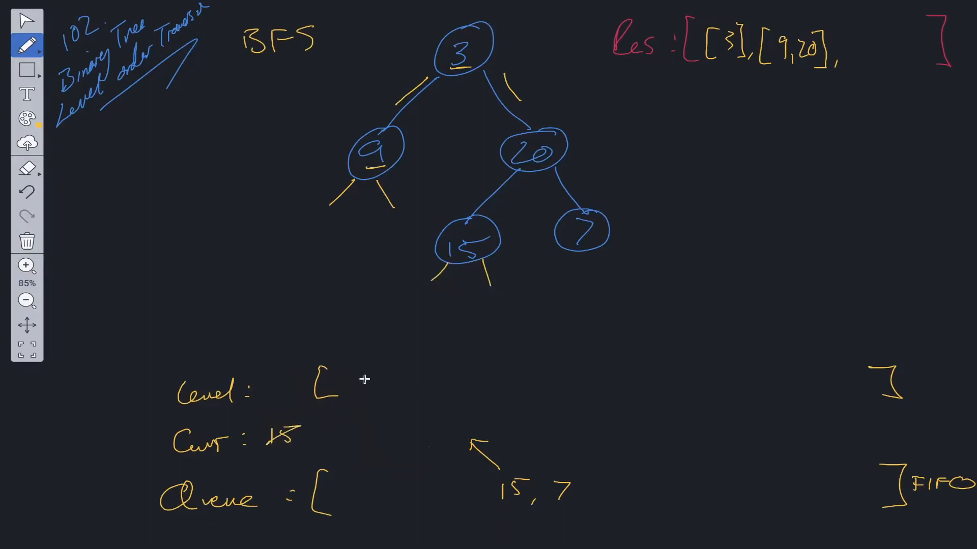
{"action": "type", "text": "15"}
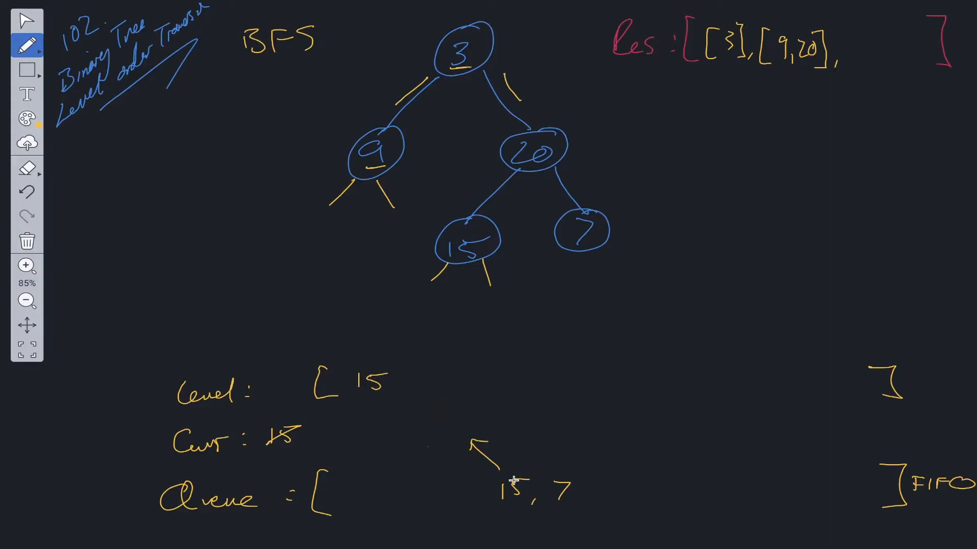
{"action": "mouse_move", "coordinate": [569, 485]}
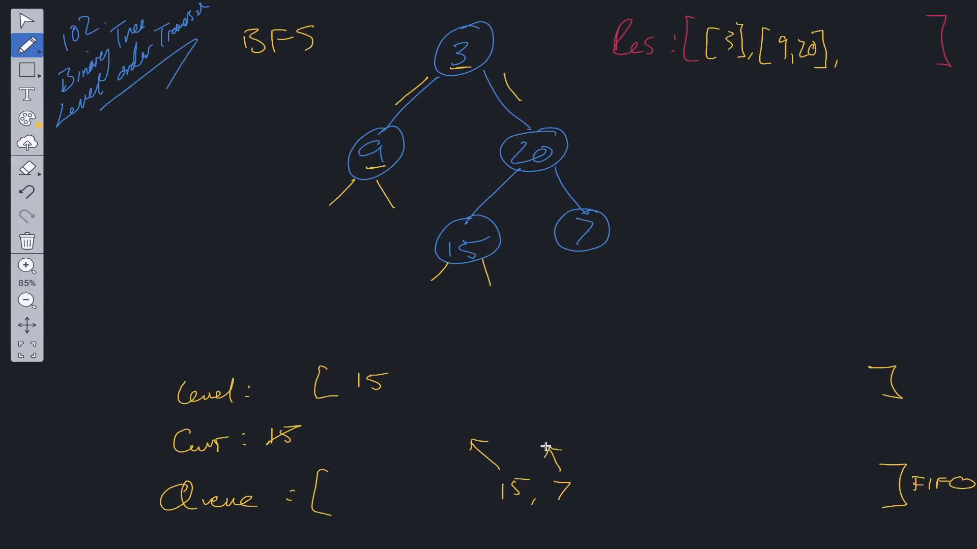
{"action": "mouse_move", "coordinate": [323, 427]}
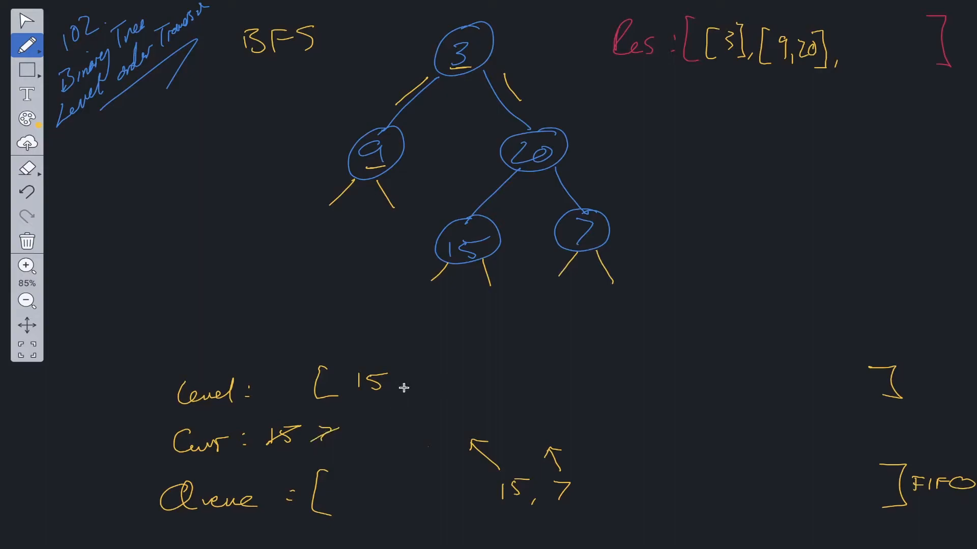
{"action": "type", "text": ", 7"}
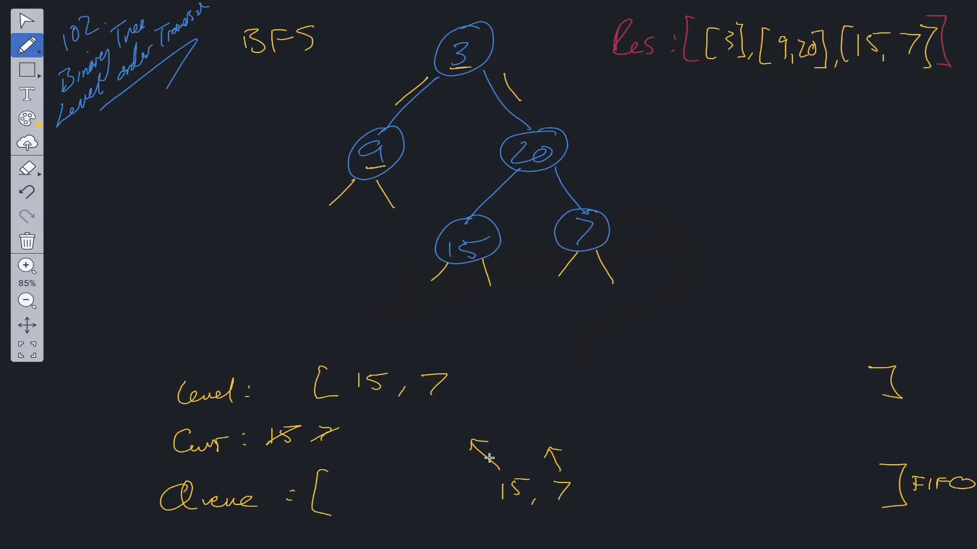
{"action": "mouse_move", "coordinate": [27, 168]}
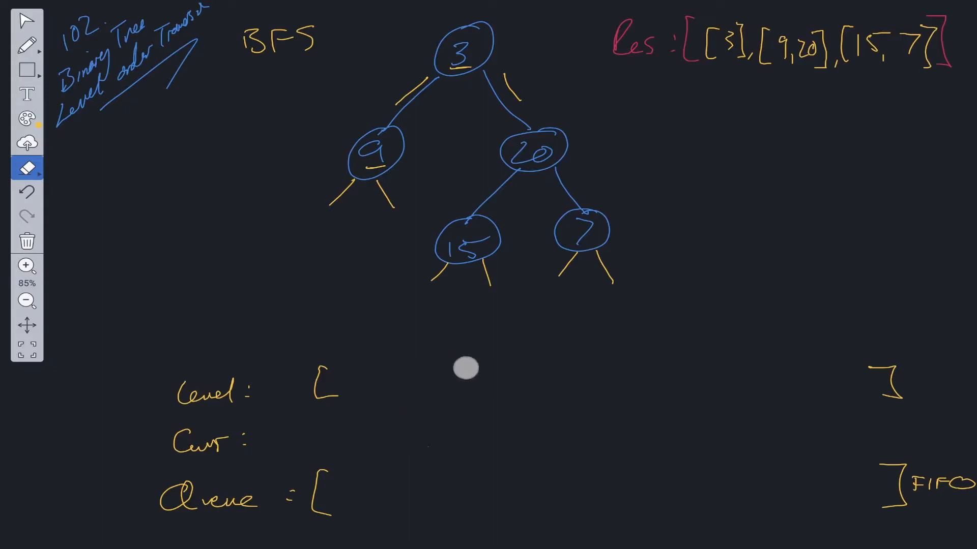
Step: Mark Res as the answer and write complexities T: O(N) and S: O(N)
{"action": "left_click", "coordinate": [25, 49]}
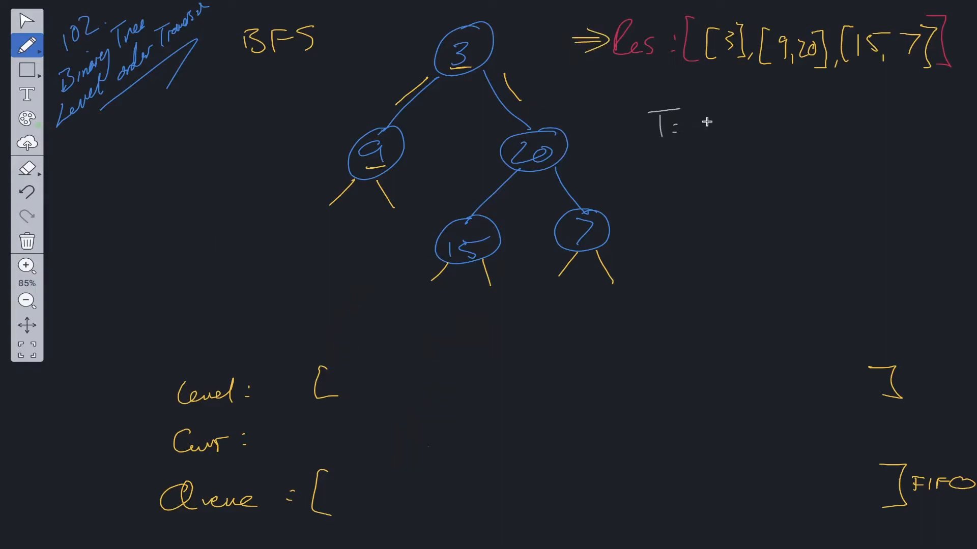
{"action": "type", "text": "O(N)"}
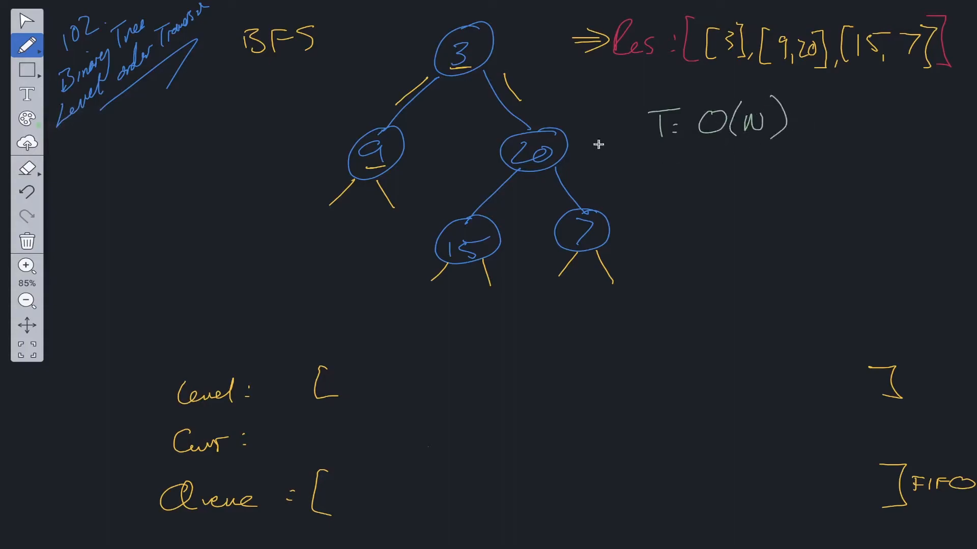
{"action": "mouse_move", "coordinate": [654, 166]}
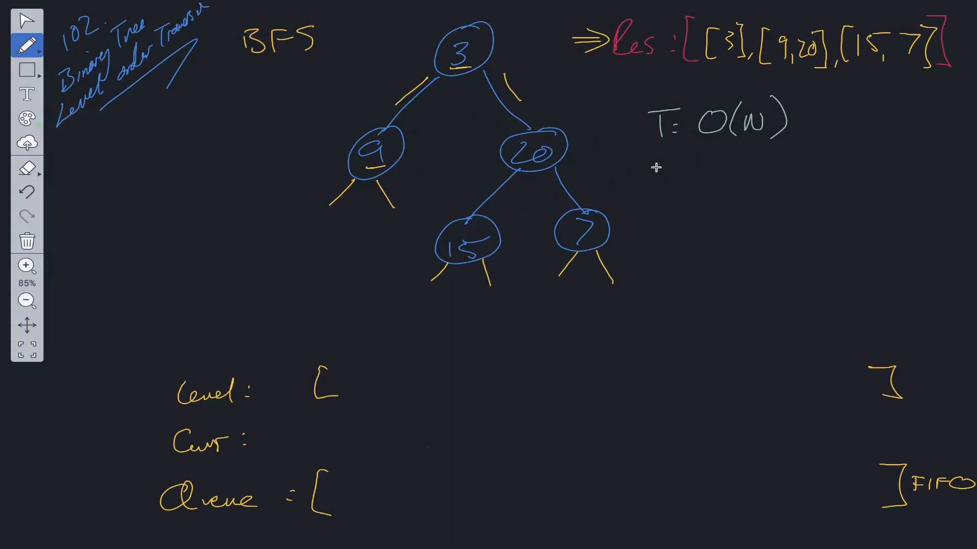
{"action": "type", "text": "S: O"}
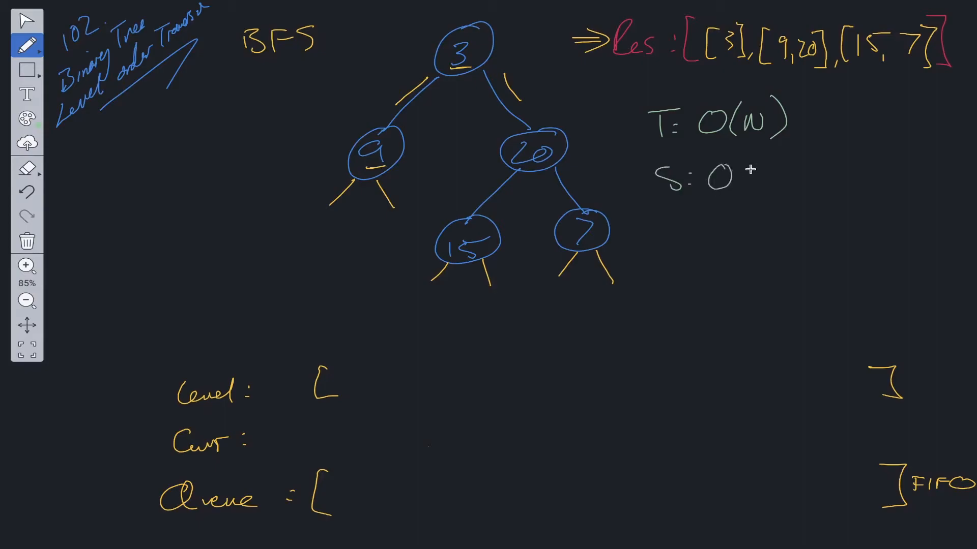
{"action": "type", "text": "(N)"}
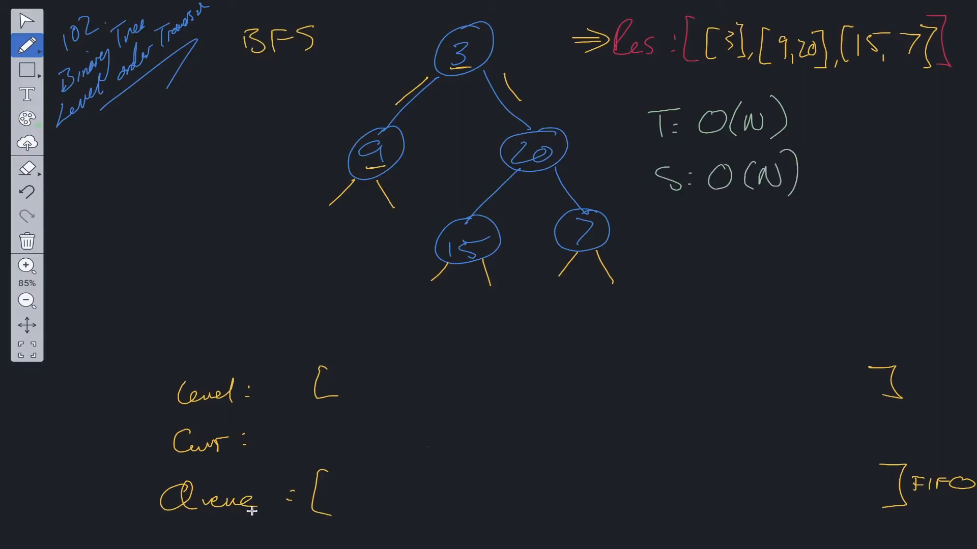
{"action": "mouse_move", "coordinate": [465, 507]}
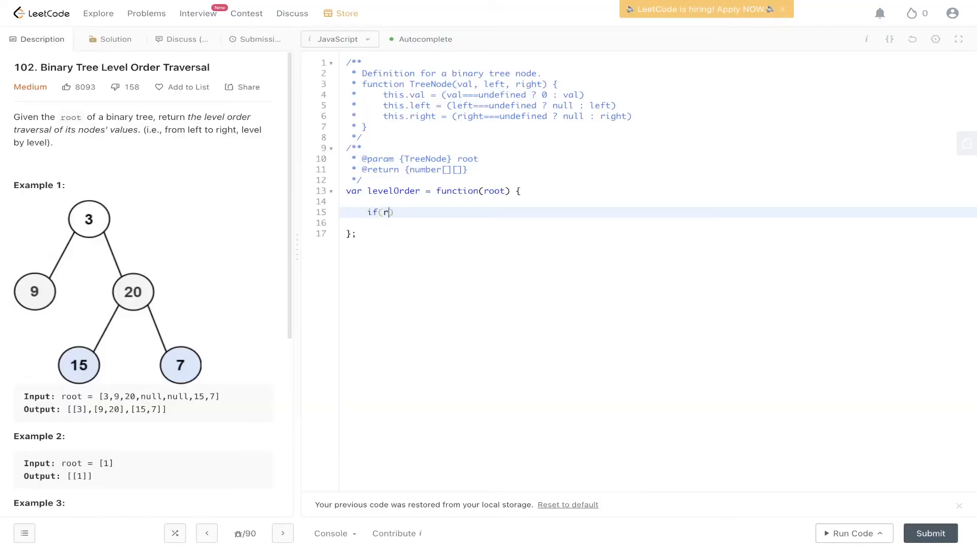
Step: Type the null-root check returning [], then let res = [] and let queue = [root]
{"action": "type", "text": "oot === nu"}
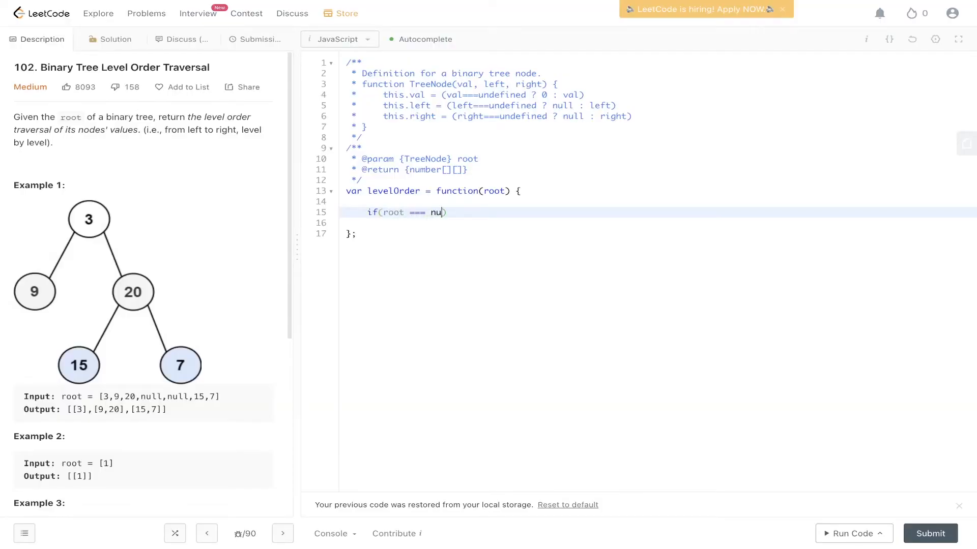
{"action": "type", "text": "ll) return [];"}
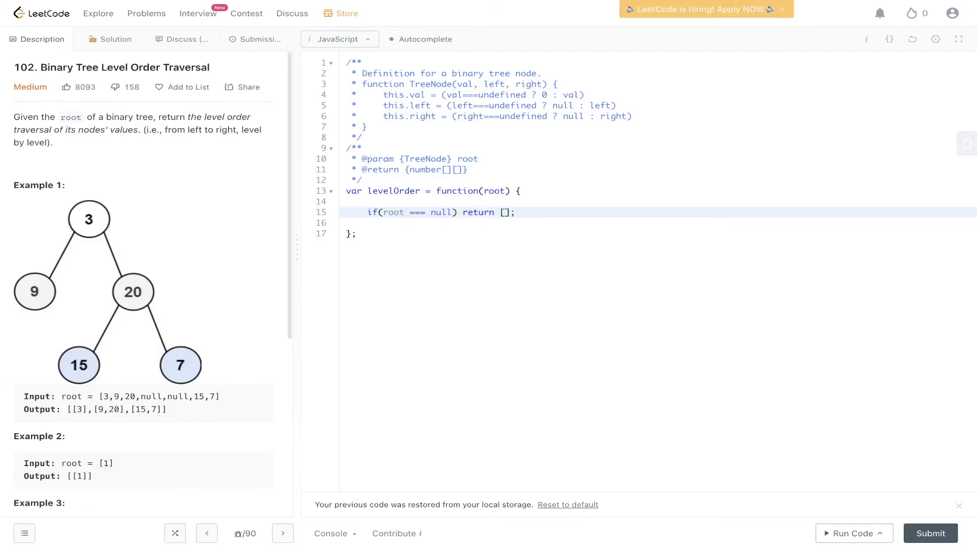
{"action": "type", "text": "let rest"}
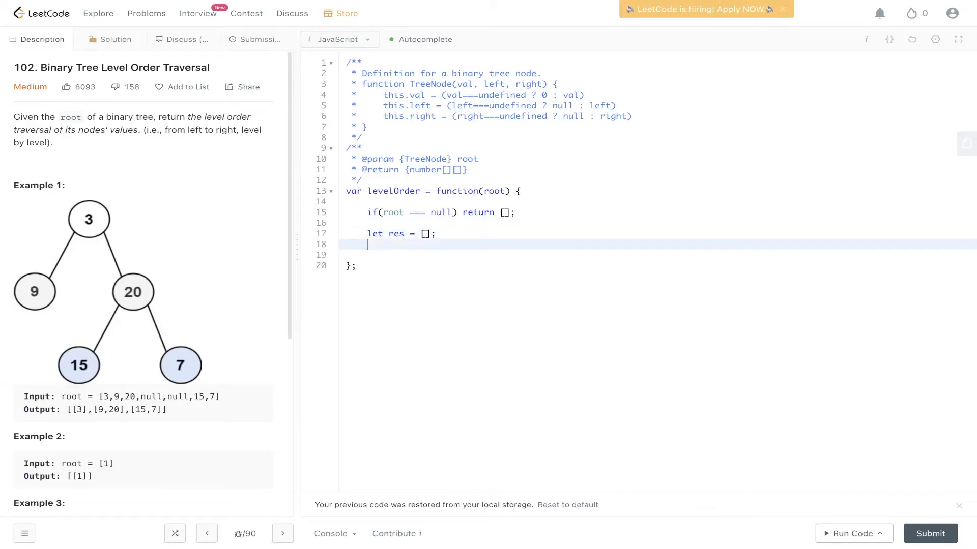
{"action": "type", "text": "let qu"}
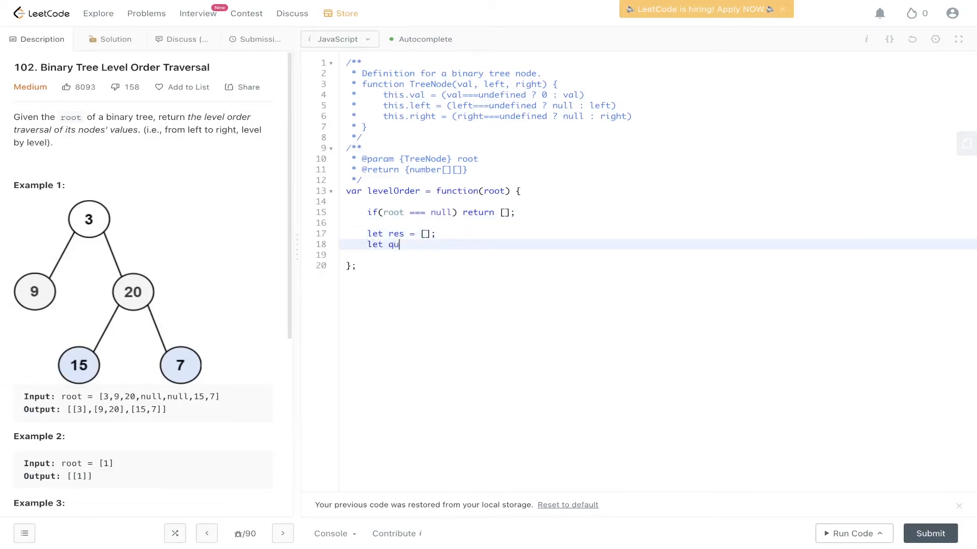
{"action": "type", "text": "eu = []"}
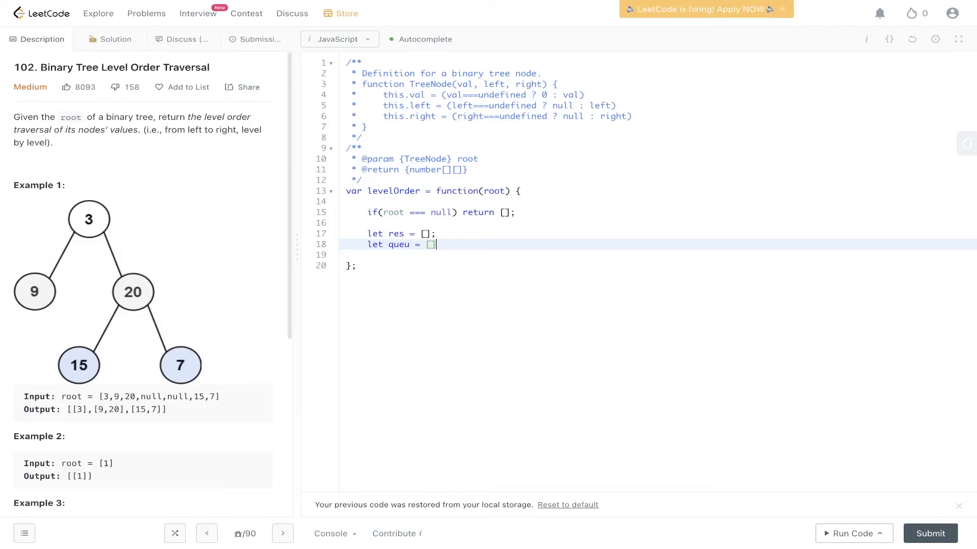
{"action": "type", "text": "root"}
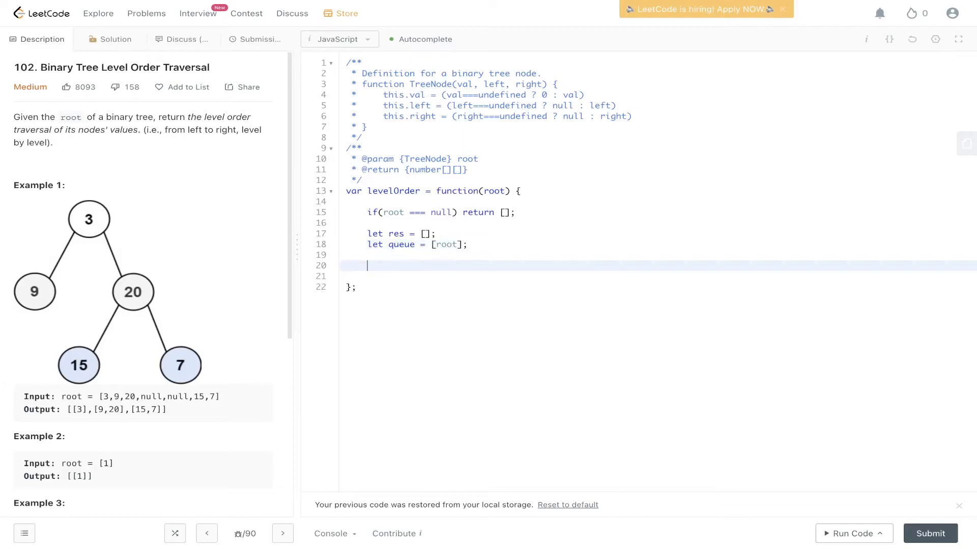
Step: Start a while(queue.length) loop that declares let levelArr = []
{"action": "type", "text": "while(queue.)"}
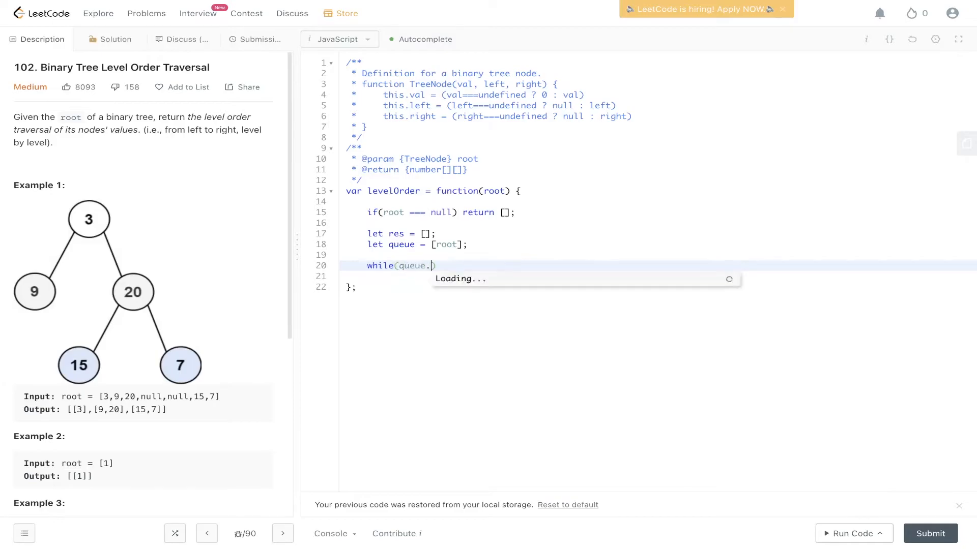
{"action": "type", "text": "length){"}
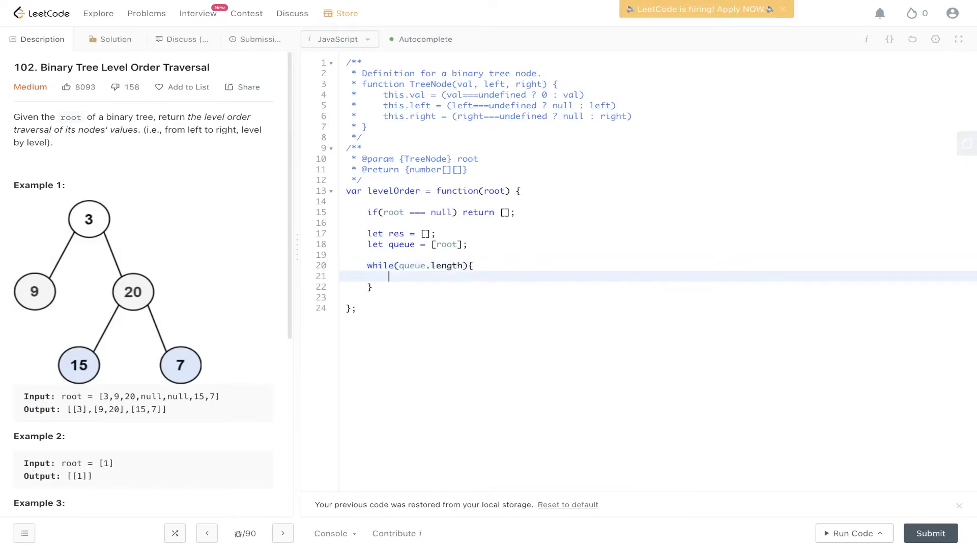
{"action": "type", "text": "let"}
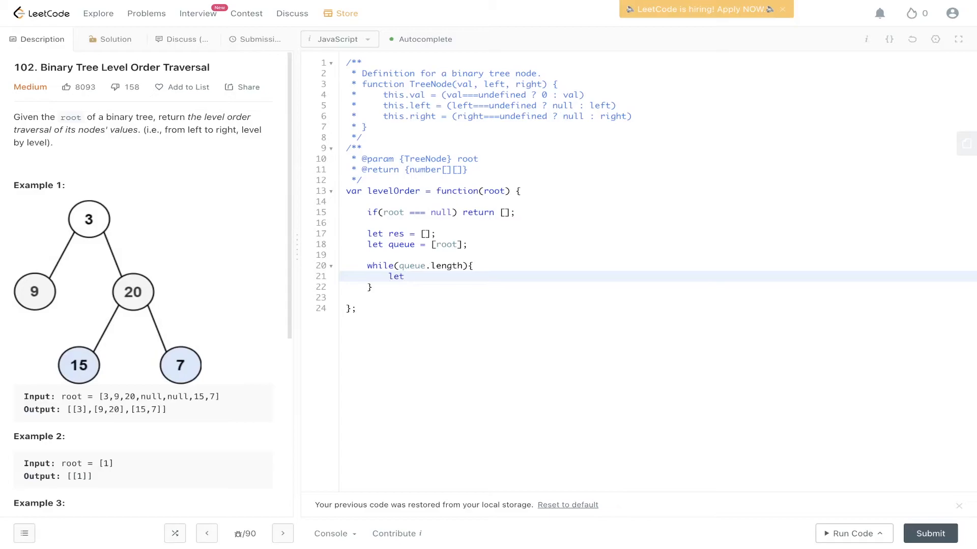
{"action": "type", "text": "level"}
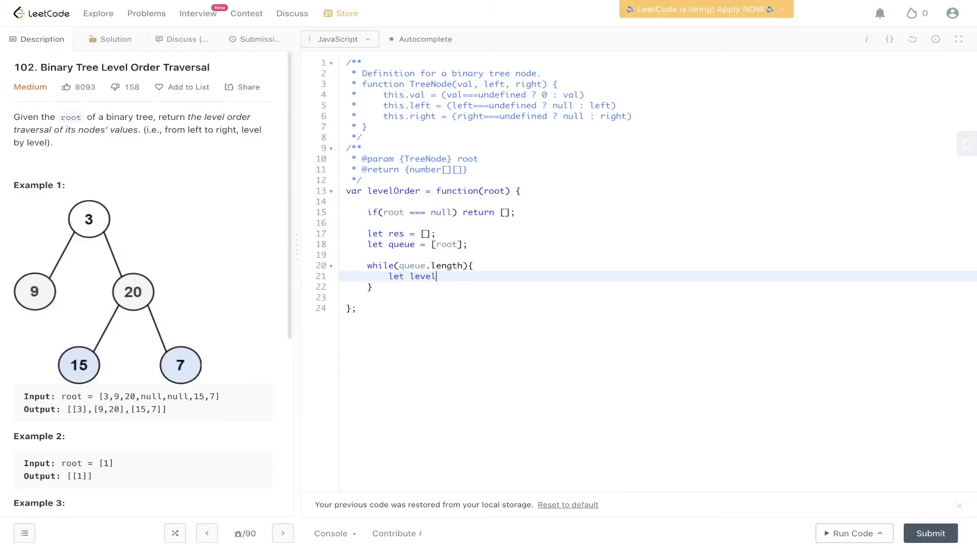
{"action": "type", "text": "Arr = [];"}
{"action": "type", "text": "let l"}
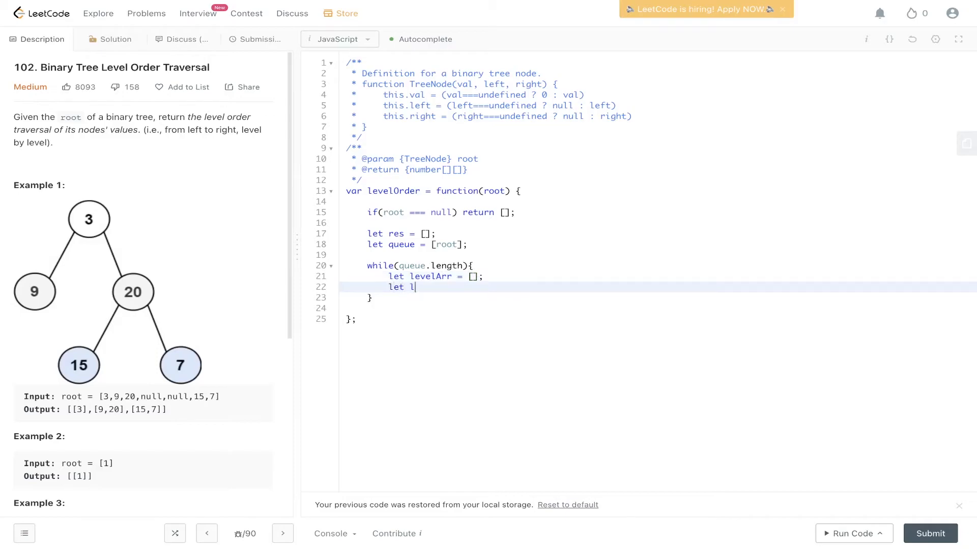
Step: Store the level size with levelSize = queue.length
{"action": "type", "text": "evel ="}
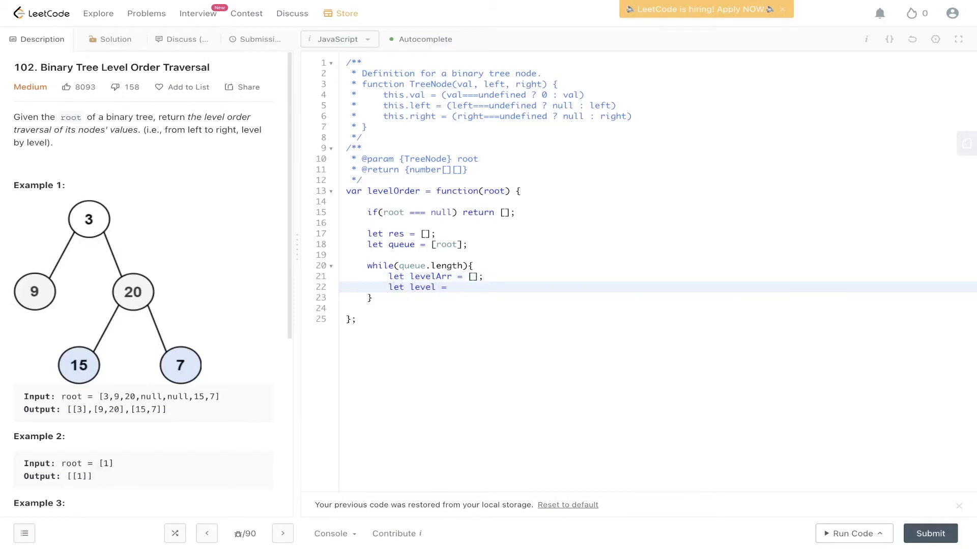
{"action": "type", "text": "levelSiz"}
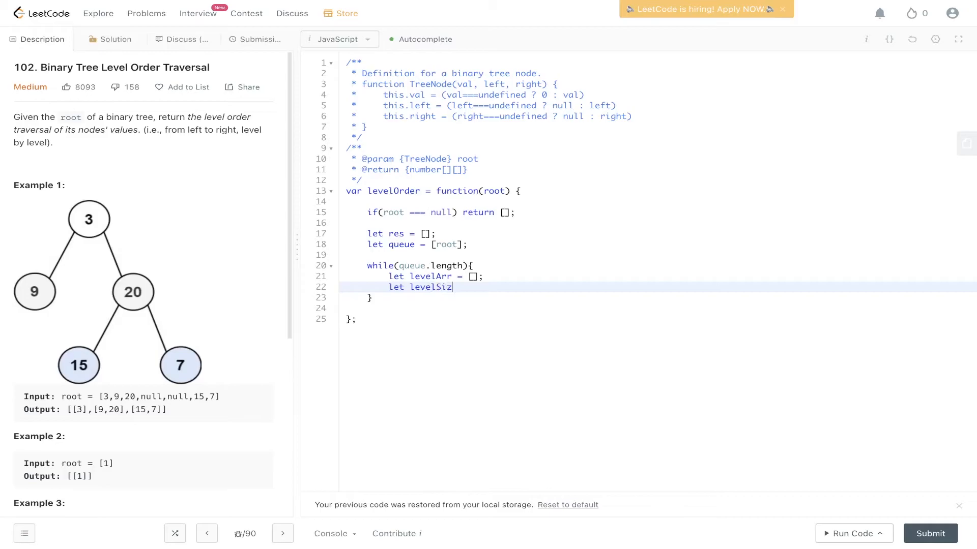
{"action": "type", "text": "e = queue.l"}
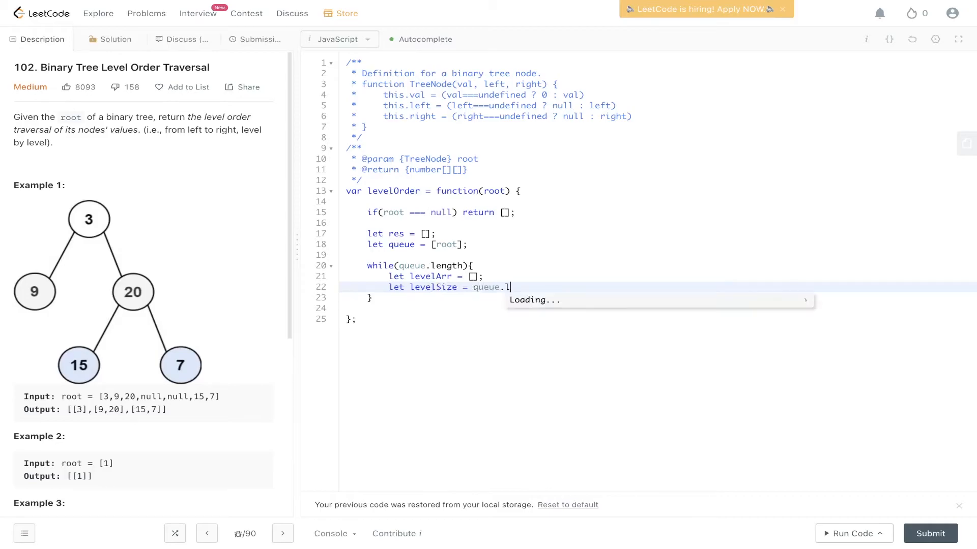
{"action": "type", "text": "ength;"}
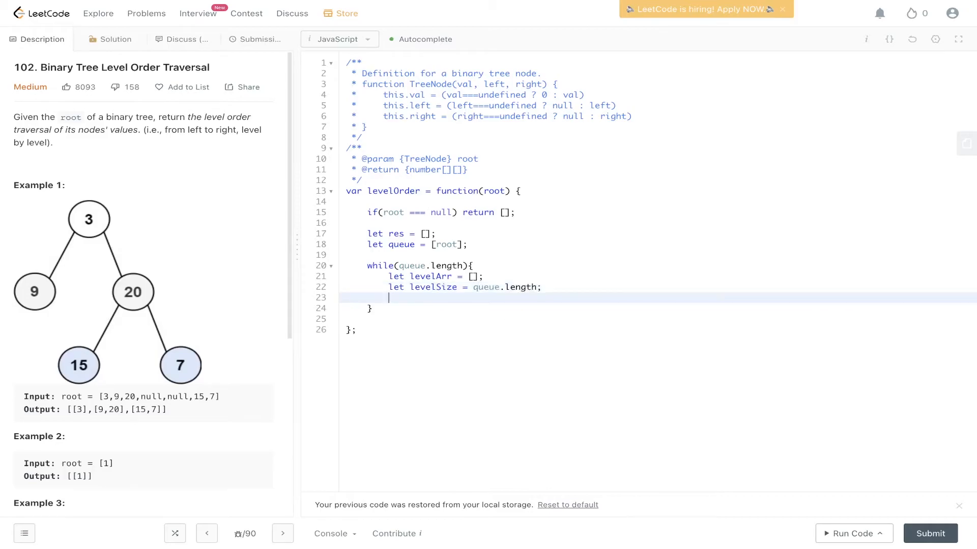
Step: Add a while(levelSize) loop that dequeues let current = queue.shift()
{"action": "type", "text": "while()"}
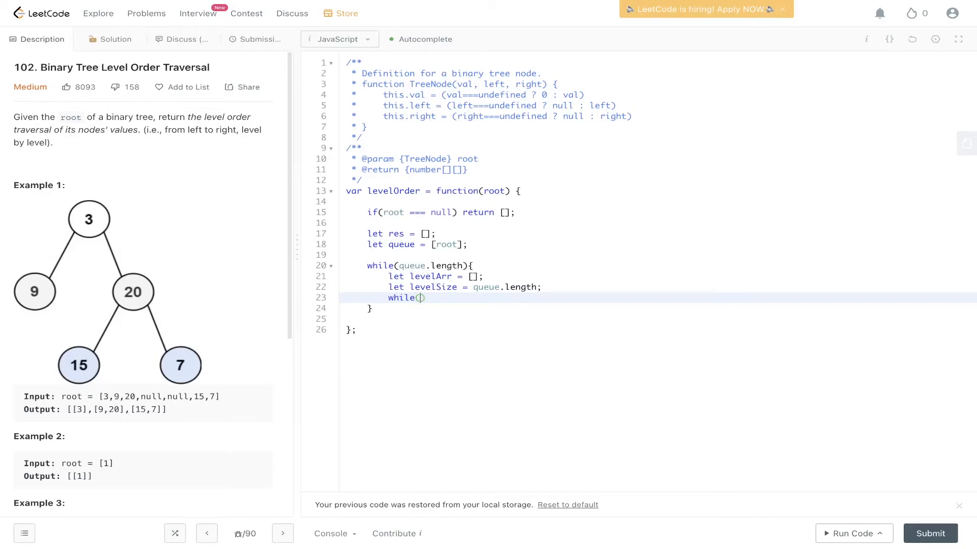
{"action": "type", "text": "level"}
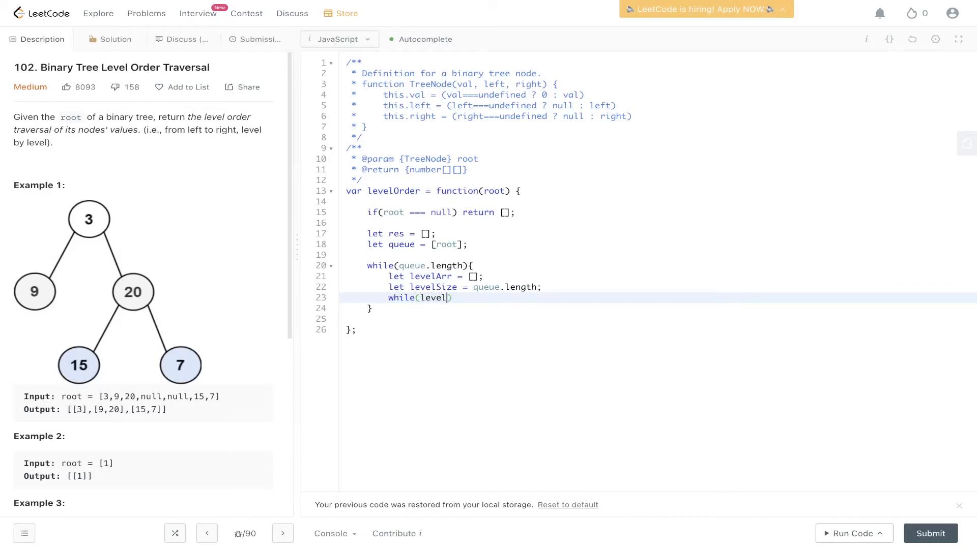
{"action": "type", "text": "Size){"}
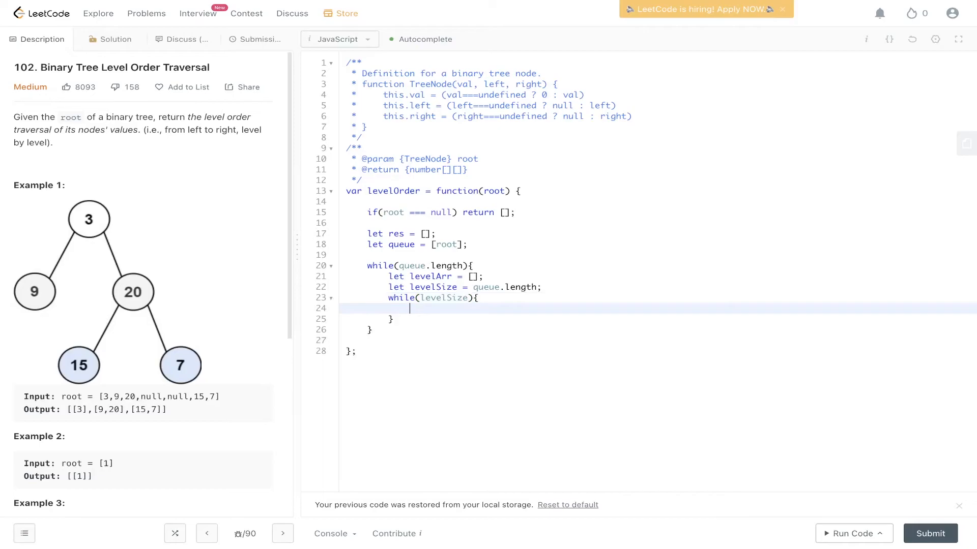
{"action": "type", "text": "let current"}
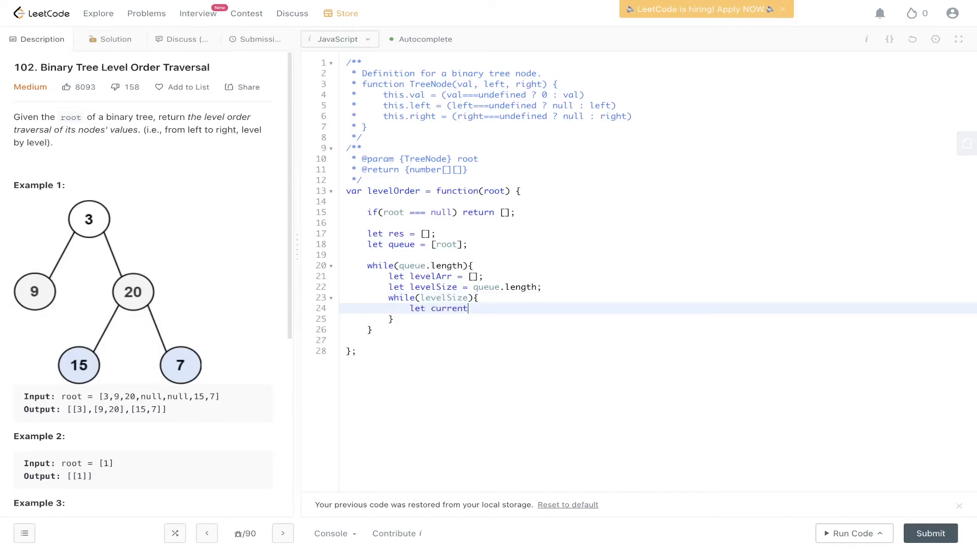
{"action": "type", "text": "= queue"}
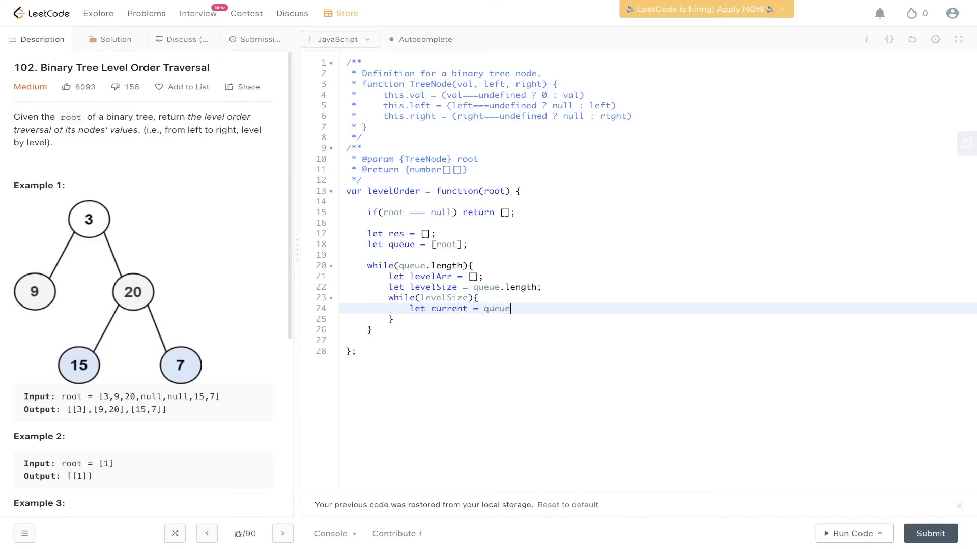
{"action": "type", "text": ".shift"}
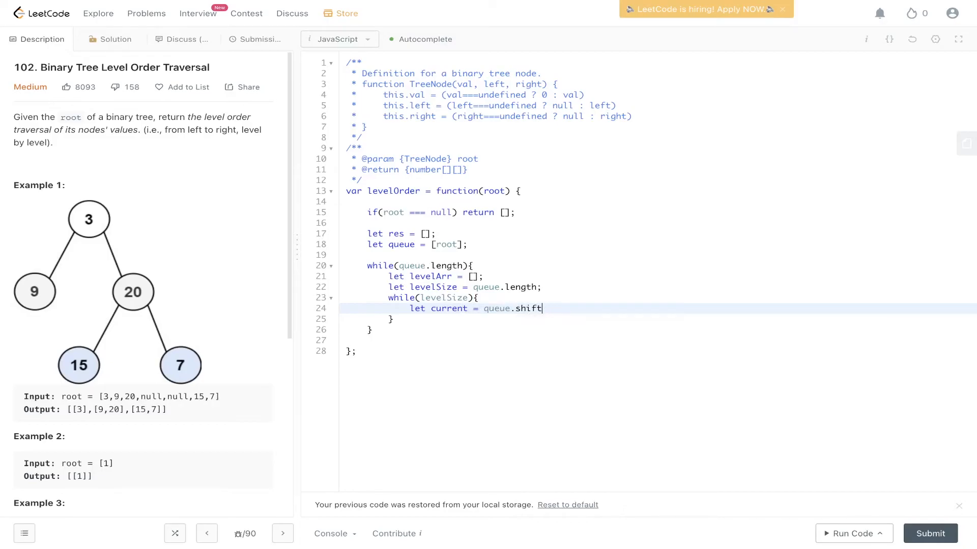
{"action": "type", "text": "();"}
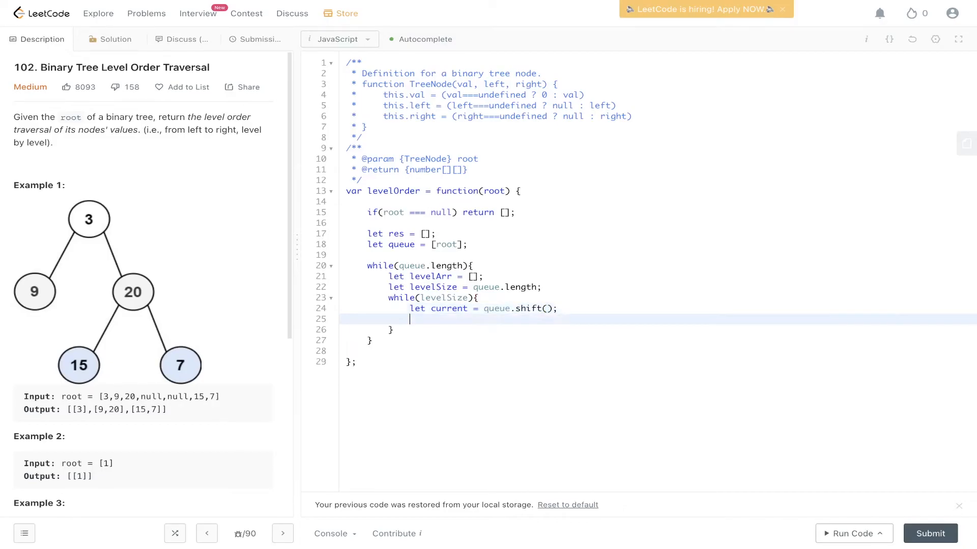
Step: Push current.left and current.right onto the queue when they exist
{"action": "type", "text": "i"}
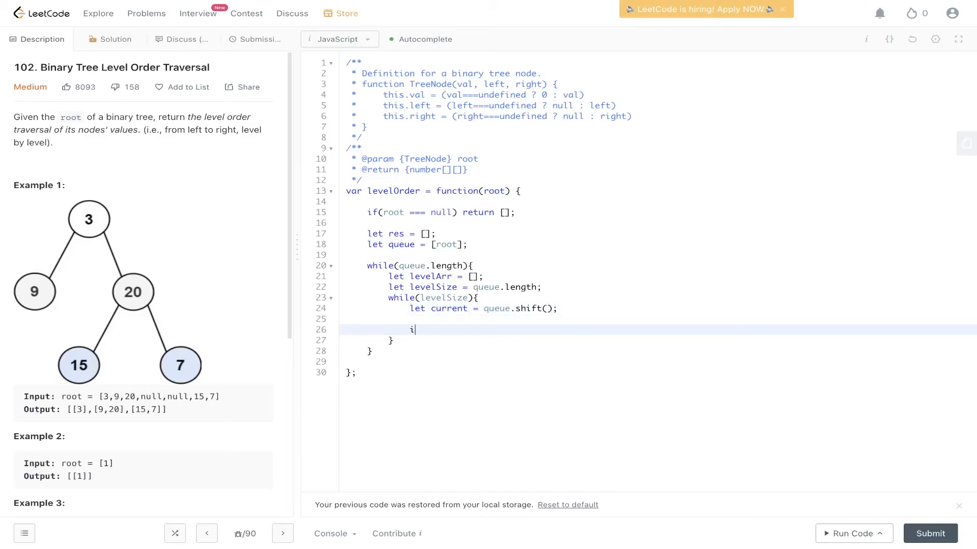
{"action": "type", "text": "f()"}
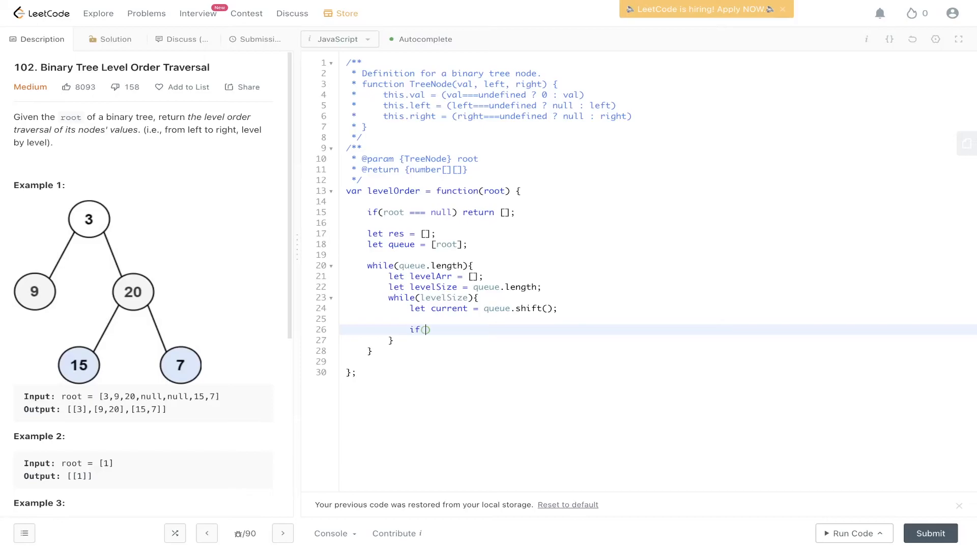
{"action": "type", "text": "current.left"}
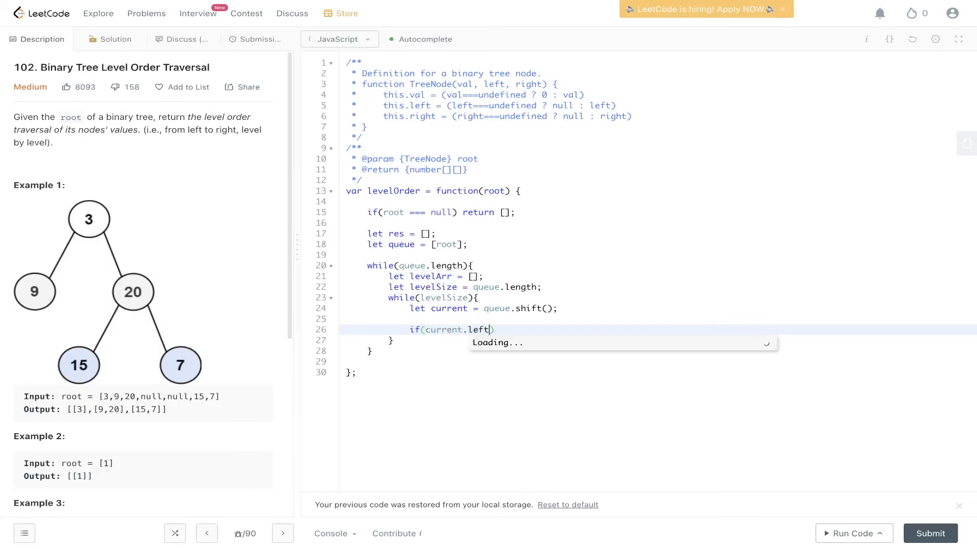
{"action": "type", "text": "queue."}
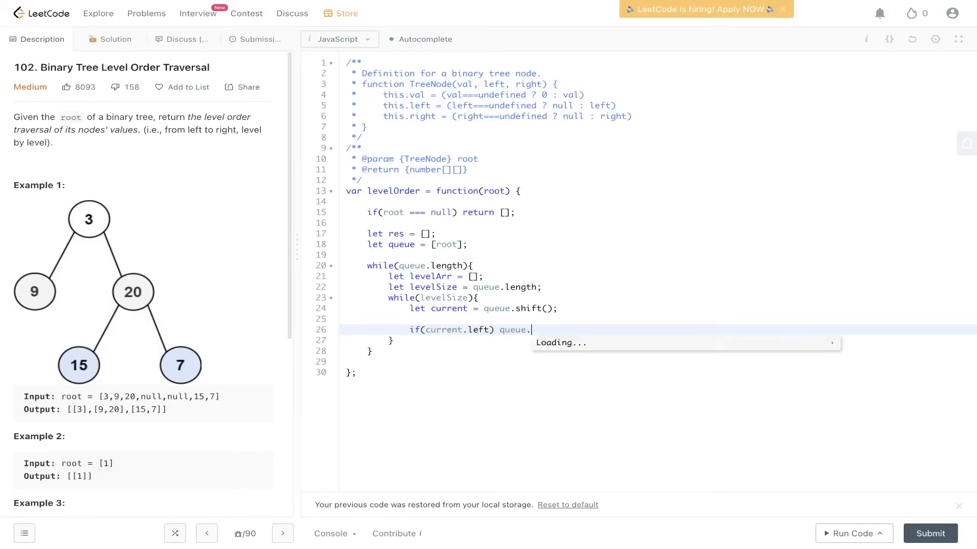
{"action": "type", "text": "push(current."}
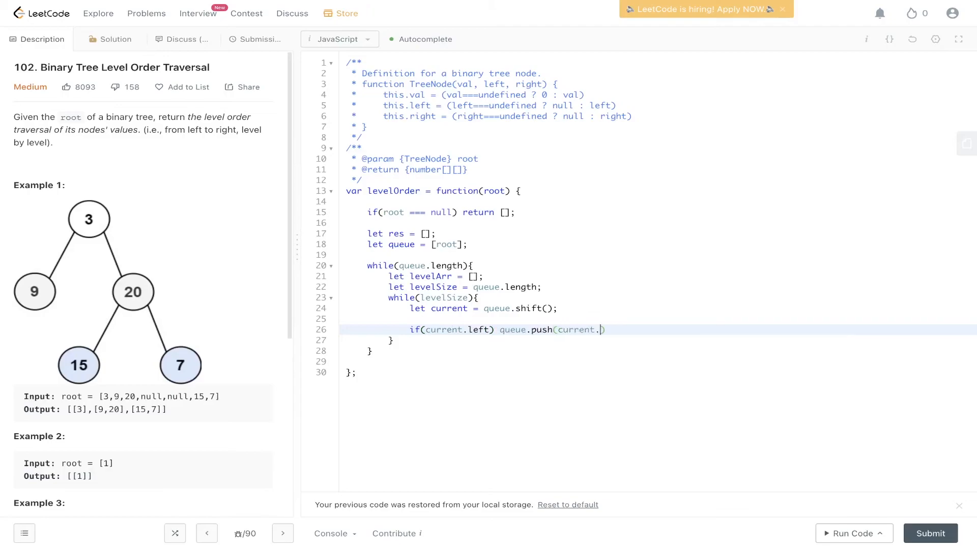
{"action": "type", "text": "left);"}
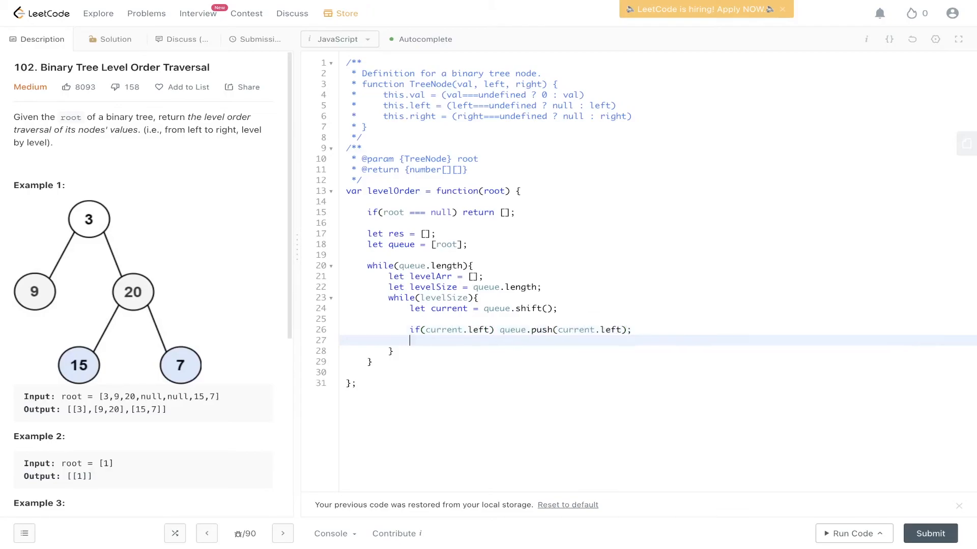
{"action": "type", "text": "if(current.rig"}
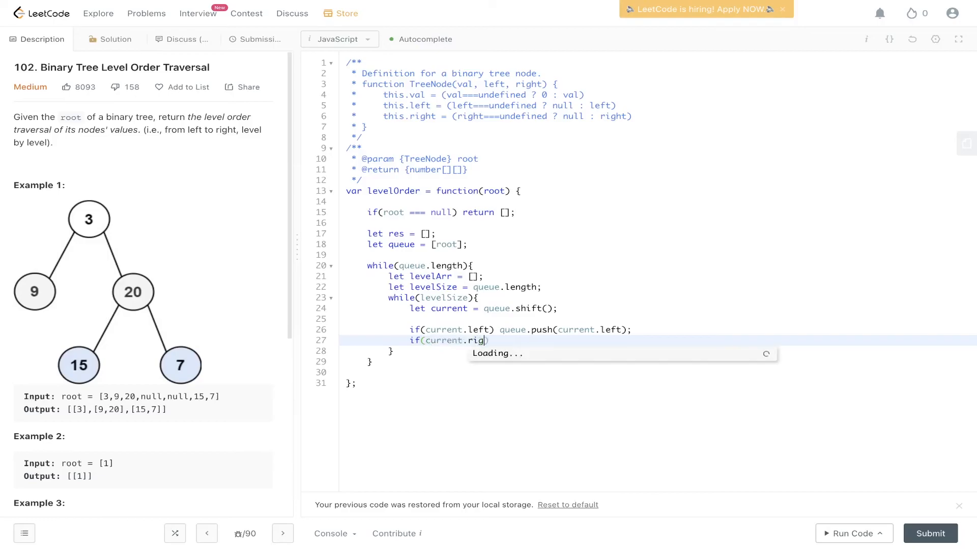
{"action": "type", "text": "ht) queue.push(c"}
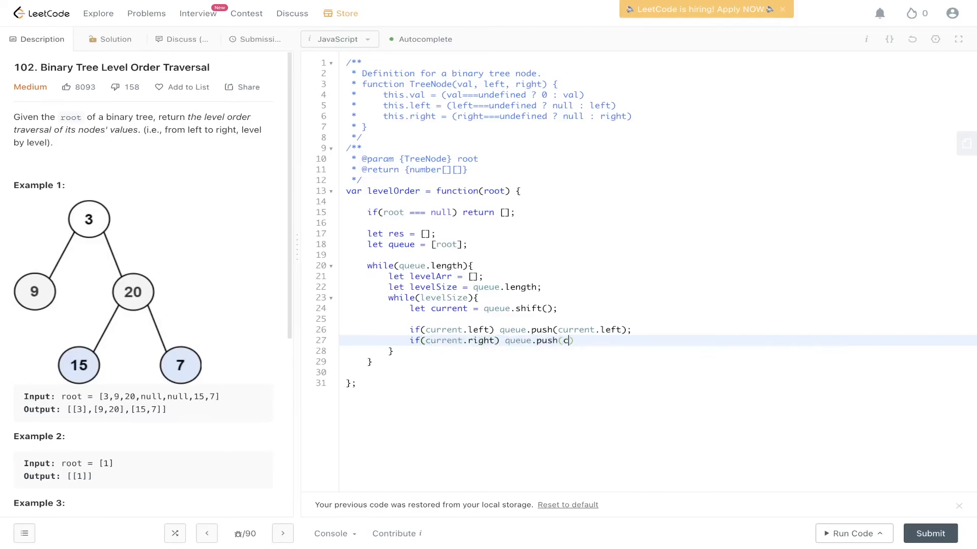
{"action": "type", "text": "urrent.right)"}
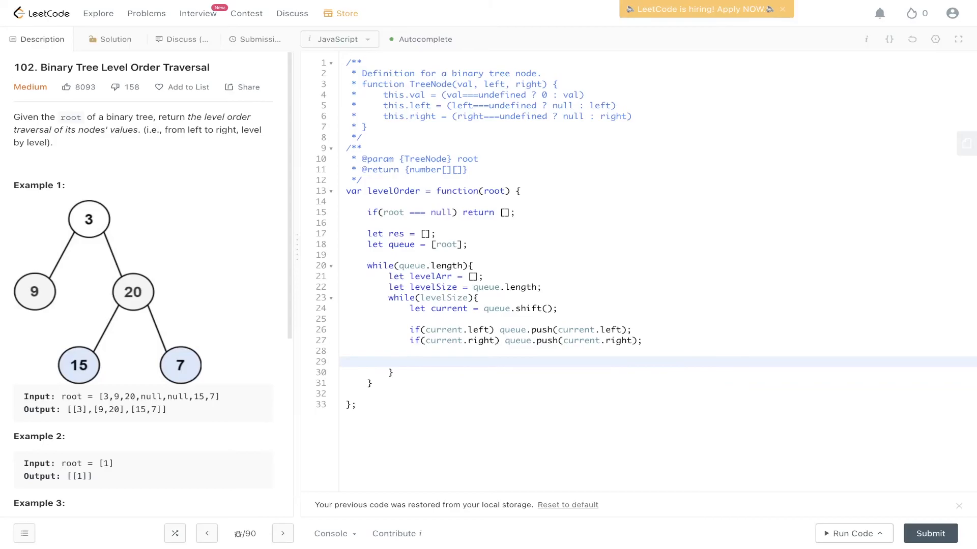
Step: Add current.val to levelArr and decrement levelSize
{"action": "type", "text": "levelArr"}
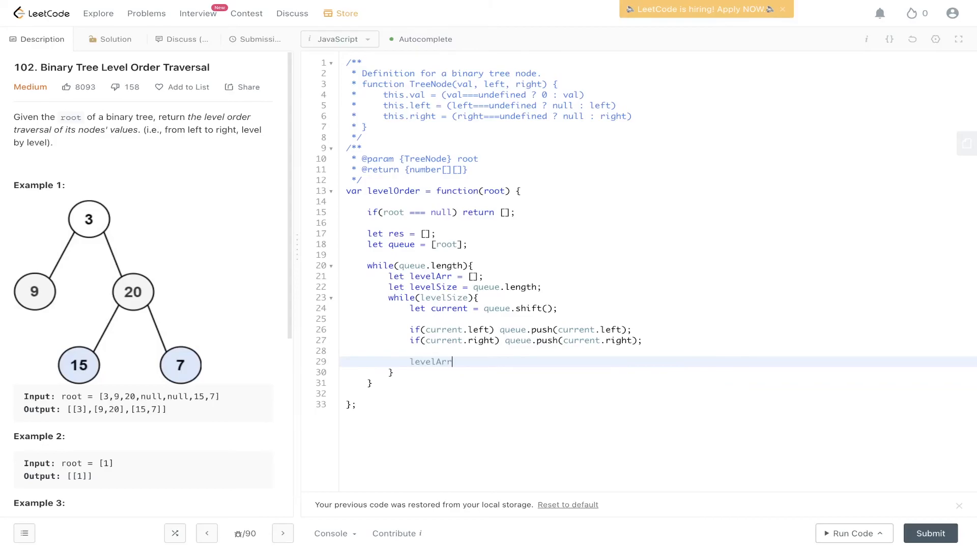
{"action": "type", "text": ".push(c"}
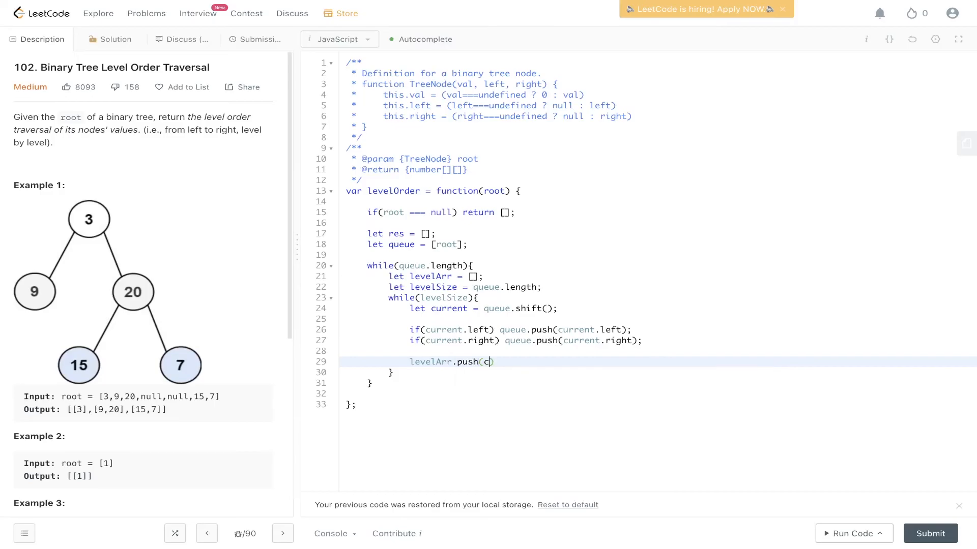
{"action": "type", "text": "urrent.val"}
{"action": "type", "text": "level"}
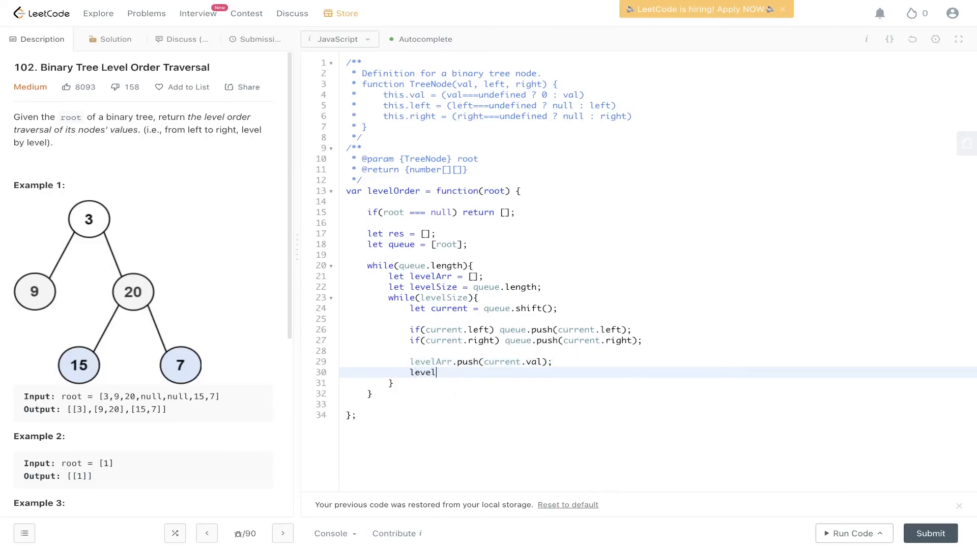
{"action": "type", "text": "Size--;"}
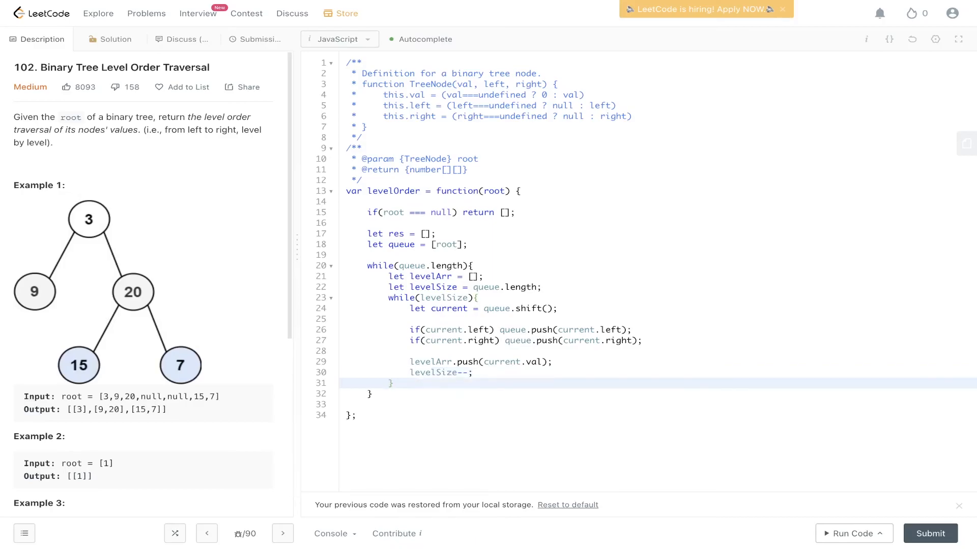
Step: Push levelArr into res, return res, then run the example and submit
{"action": "type", "text": "res.push()"}
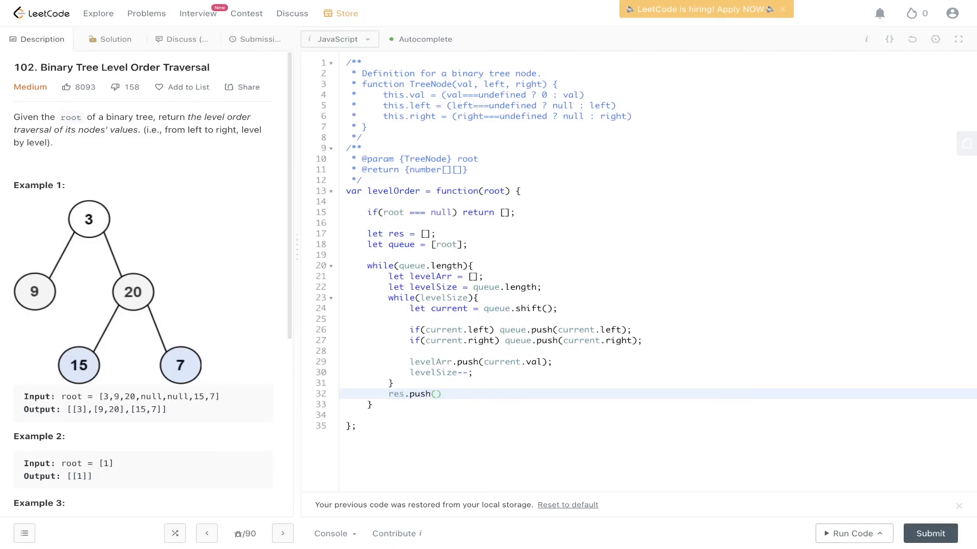
{"action": "type", "text": "levelArr"}
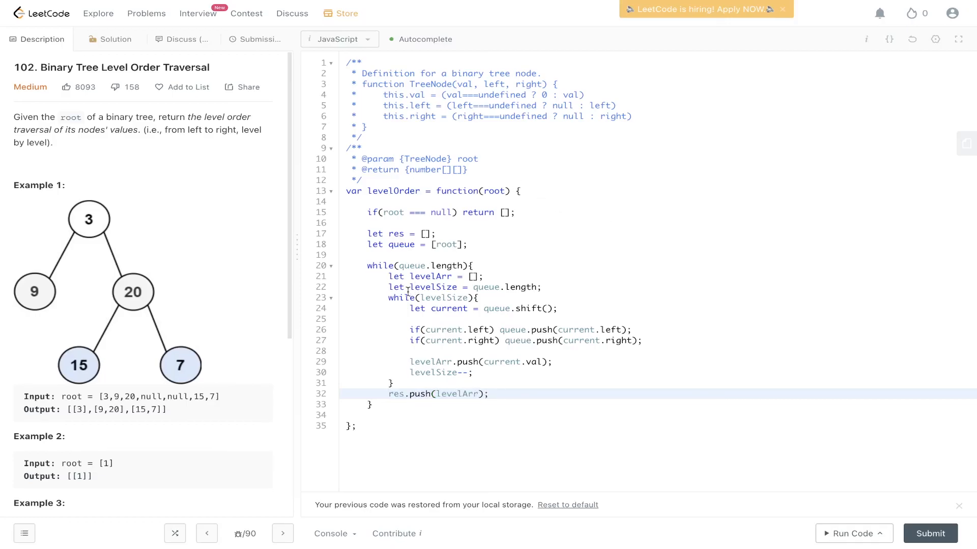
{"action": "mouse_move", "coordinate": [430, 392]}
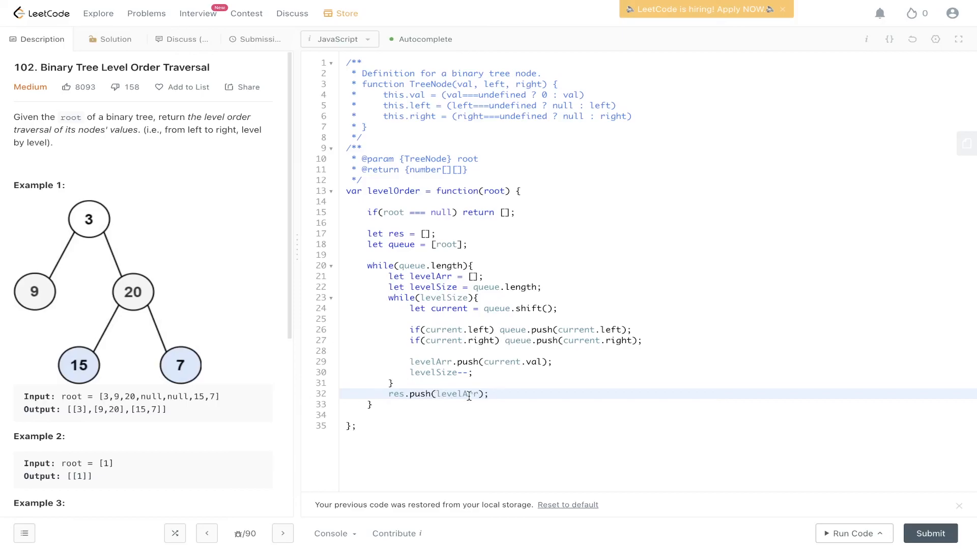
{"action": "mouse_move", "coordinate": [498, 363]}
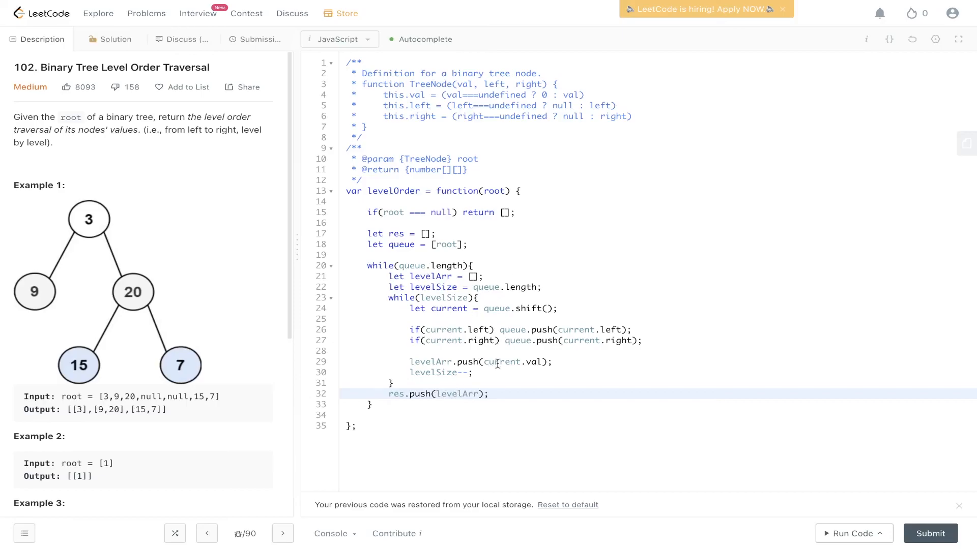
{"action": "type", "text": "return res;"}
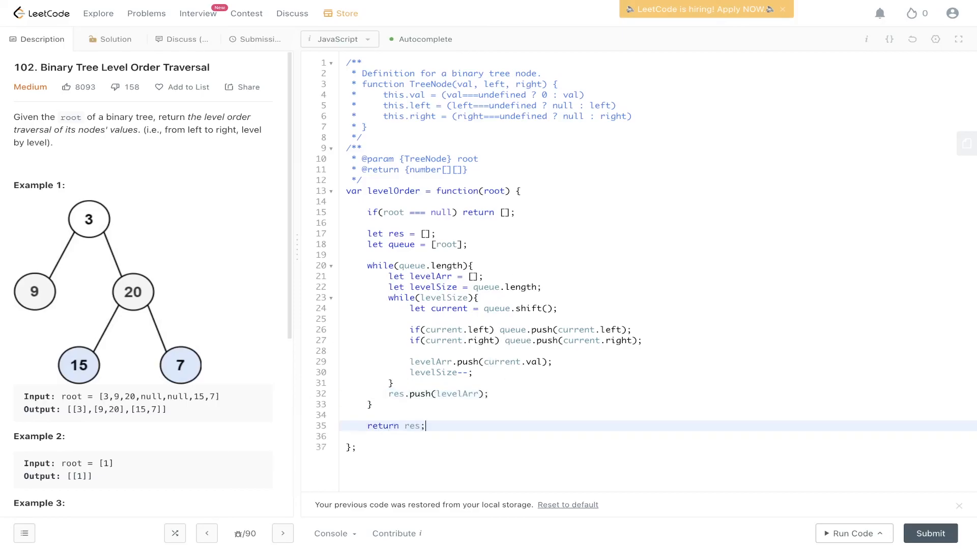
{"action": "left_click", "coordinate": [848, 533]}
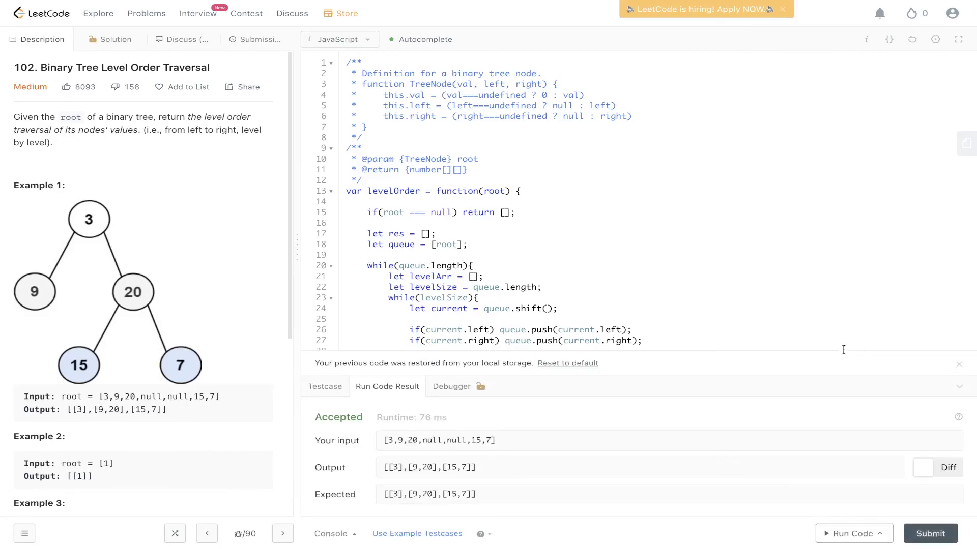
{"action": "left_click", "coordinate": [258, 39]}
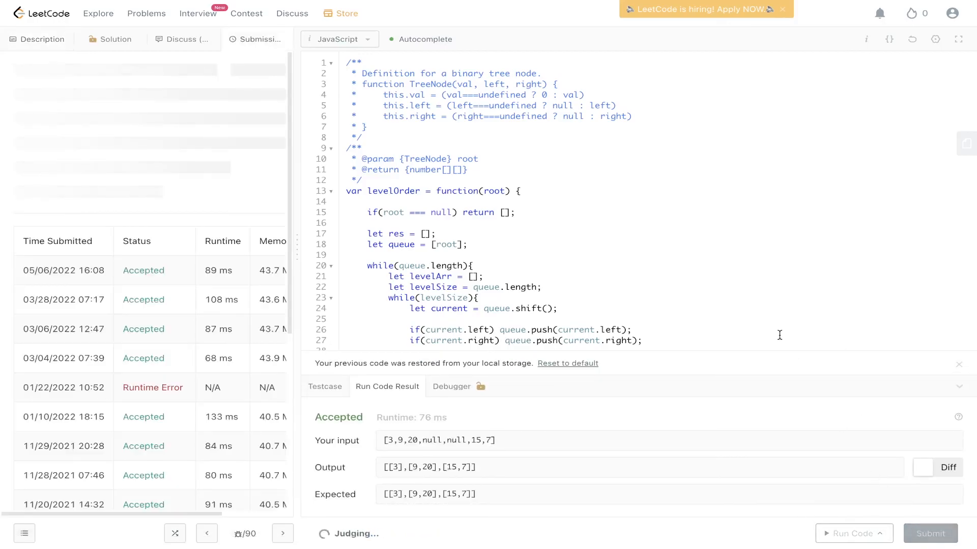